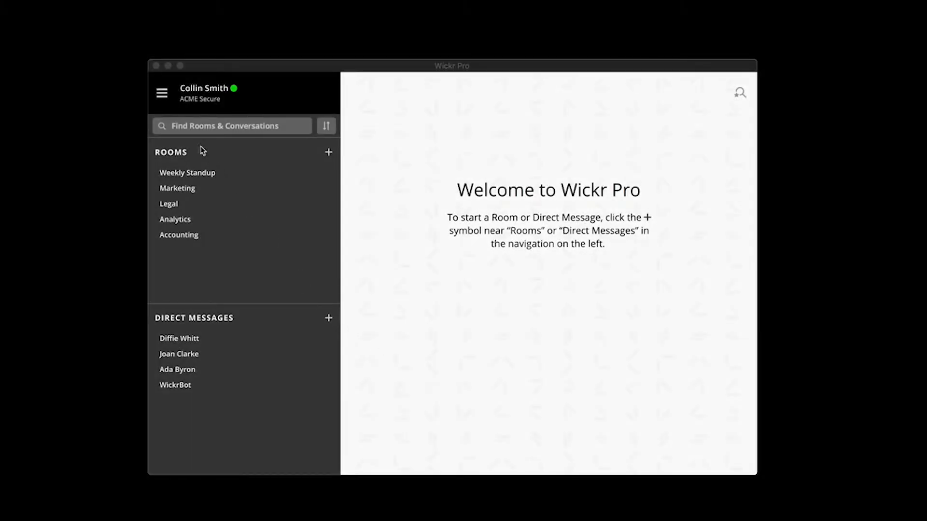
- Open Admin Controls from the Wickr Pro menu to reach the ACME Secure network dashboard
left_click(162, 92)
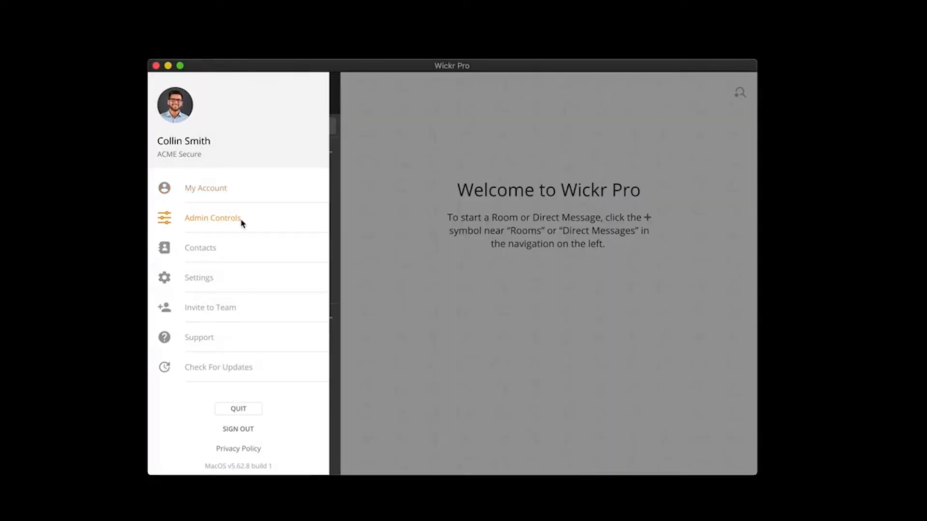
mouse_move(247, 225)
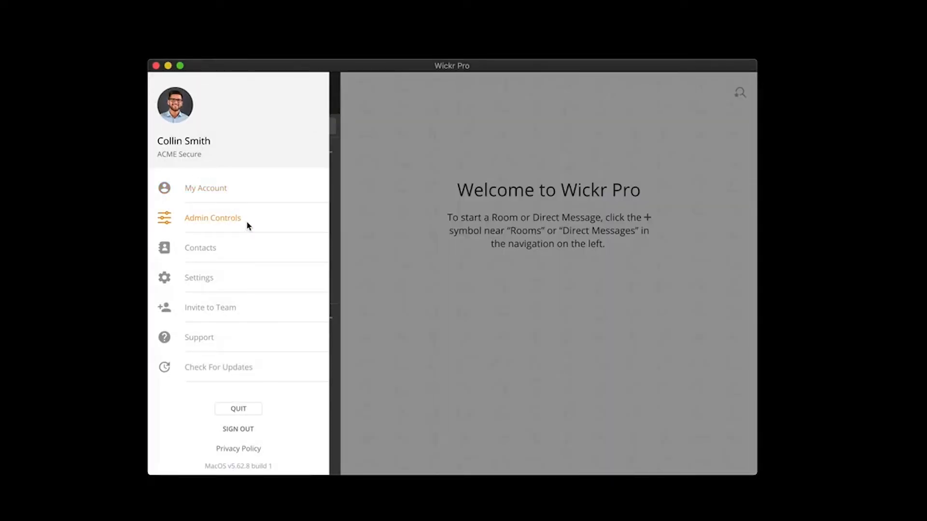
left_click(212, 217)
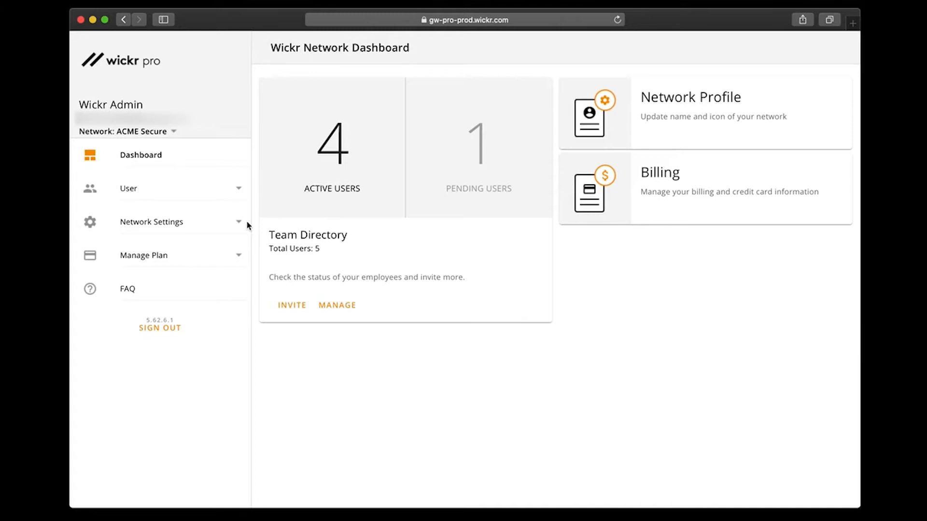
mouse_move(286, 302)
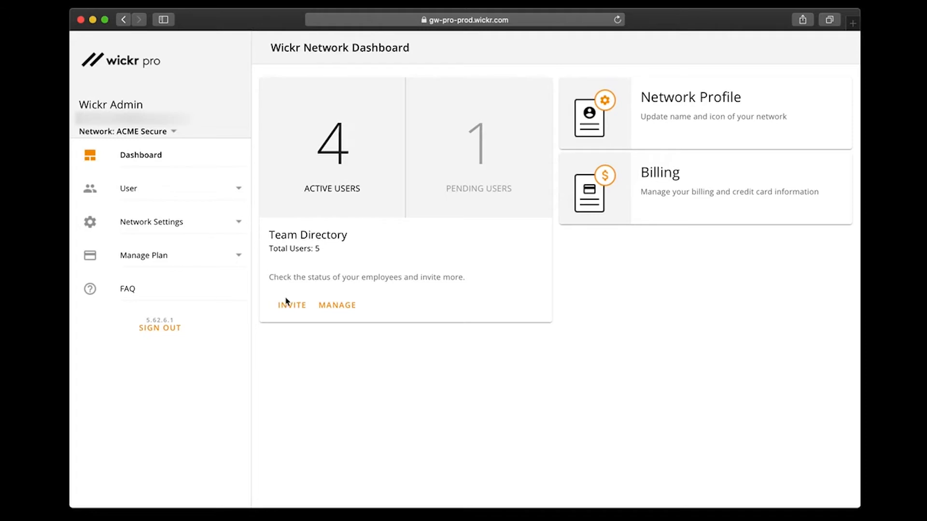
- Start a Team Directory invite, click into the email field, then dismiss the New User form
left_click(291, 305)
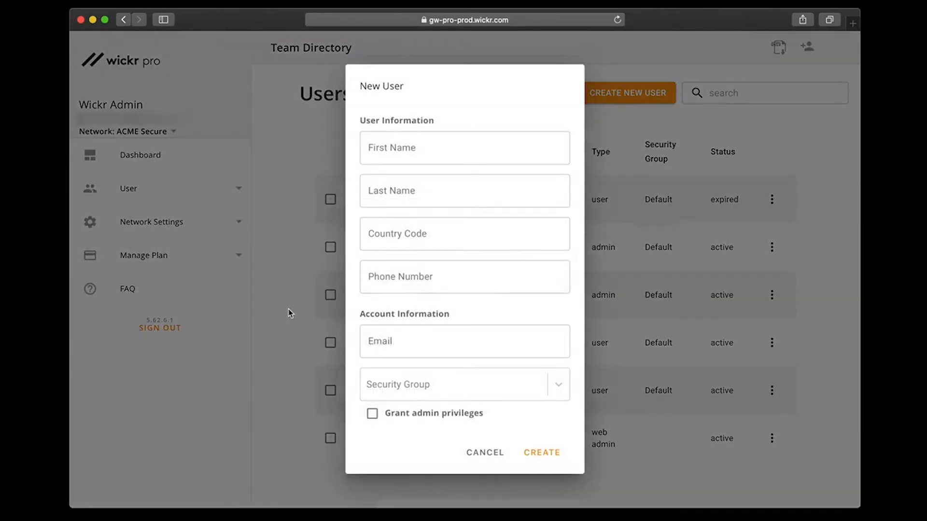
left_click(464, 148)
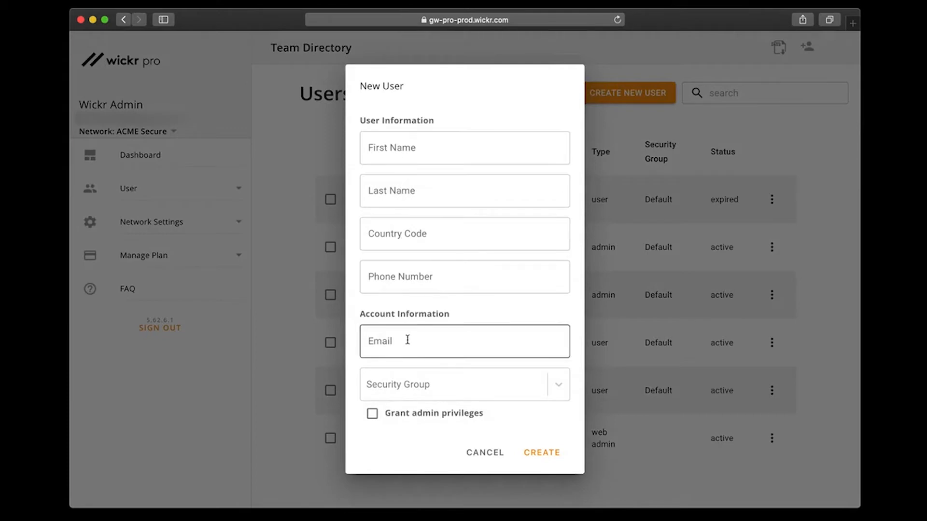
left_click(484, 452)
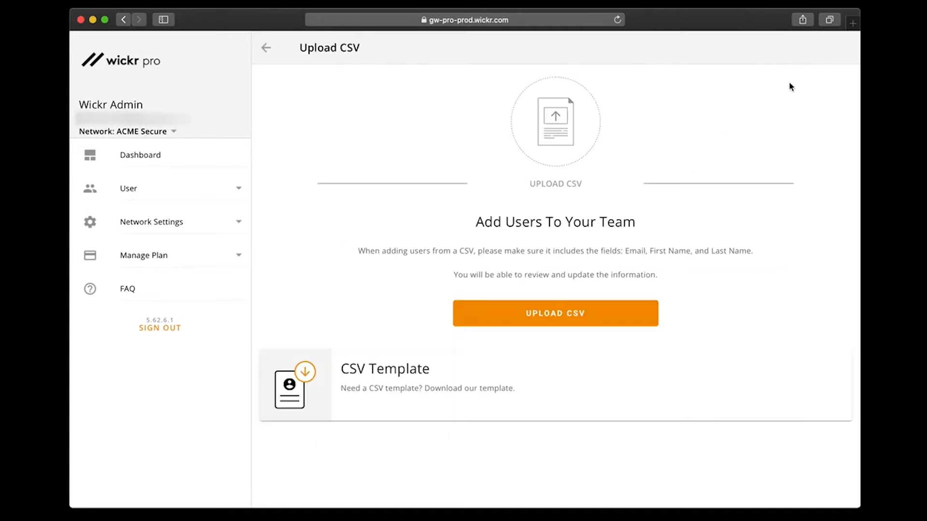
mouse_move(631, 329)
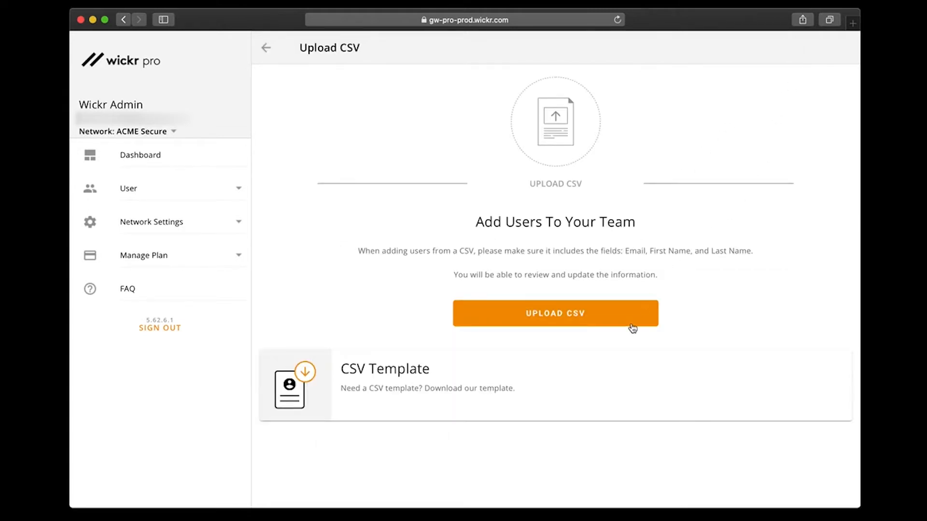
mouse_move(288, 239)
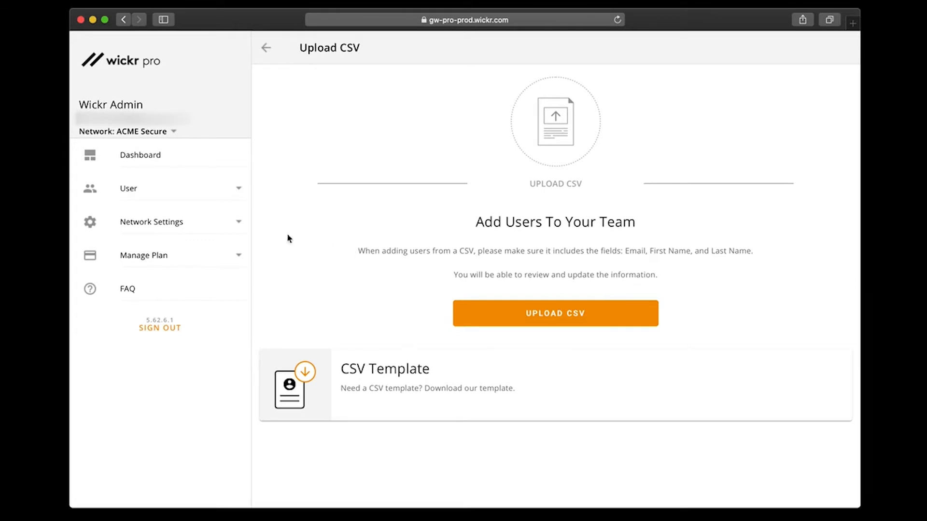
- Open SSO Configuration under Network Settings, start an SSO provider setup, then cancel it
left_click(153, 221)
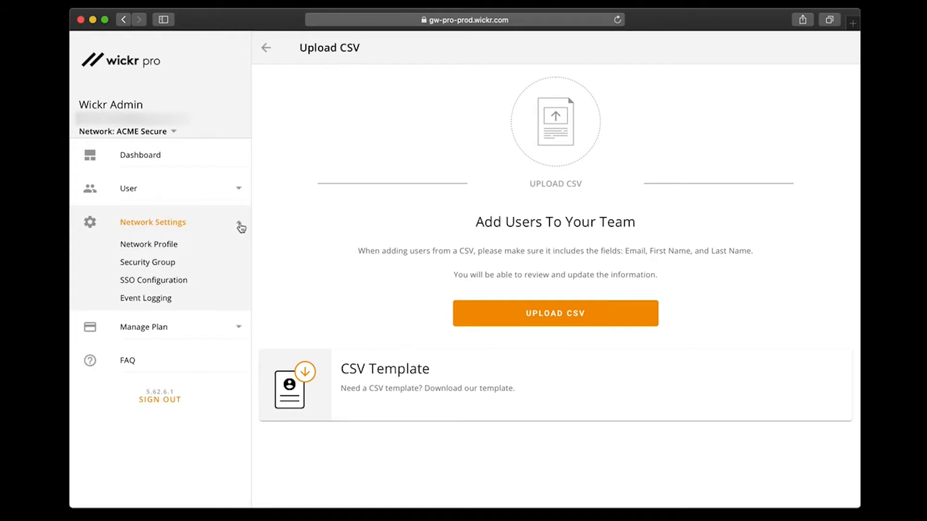
mouse_move(188, 287)
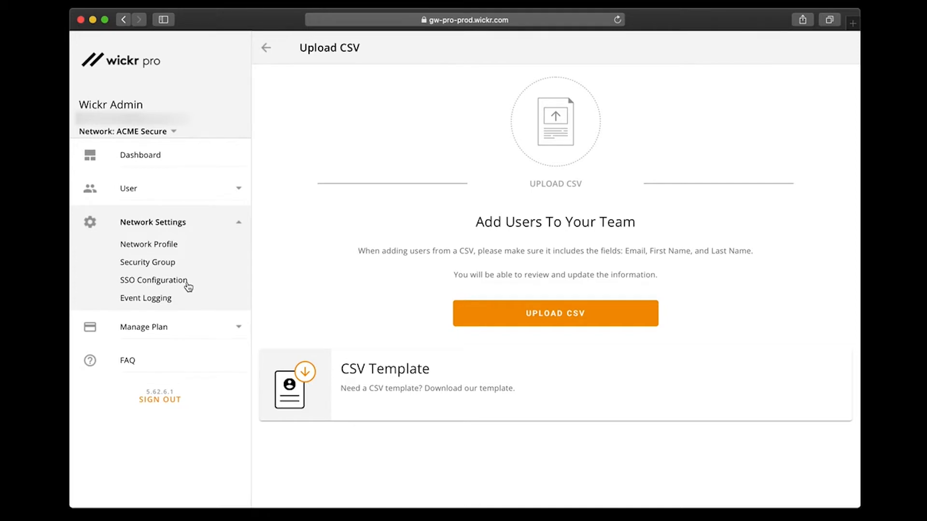
left_click(153, 280)
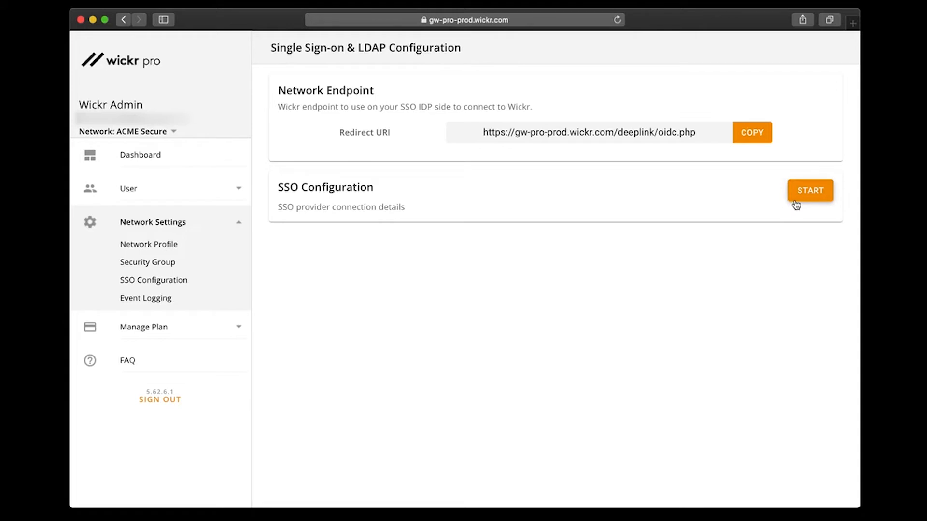
left_click(809, 190)
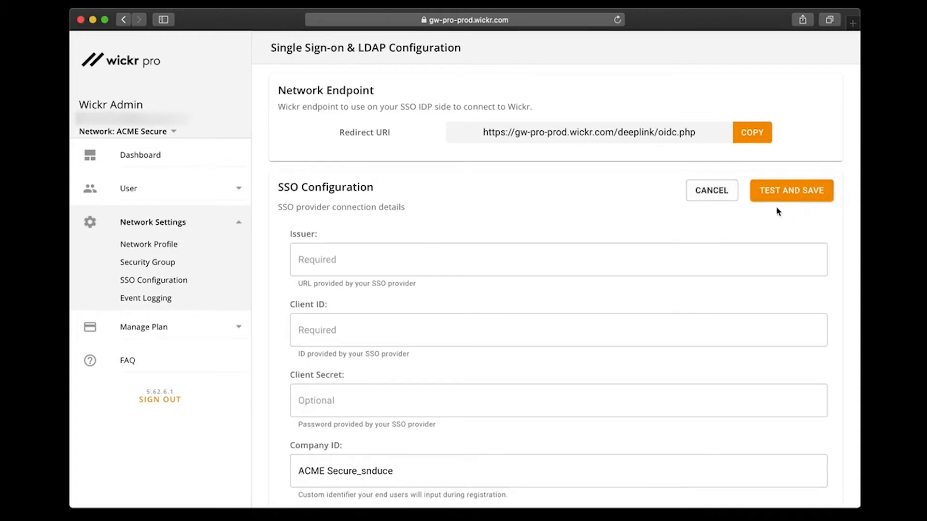
mouse_move(711, 219)
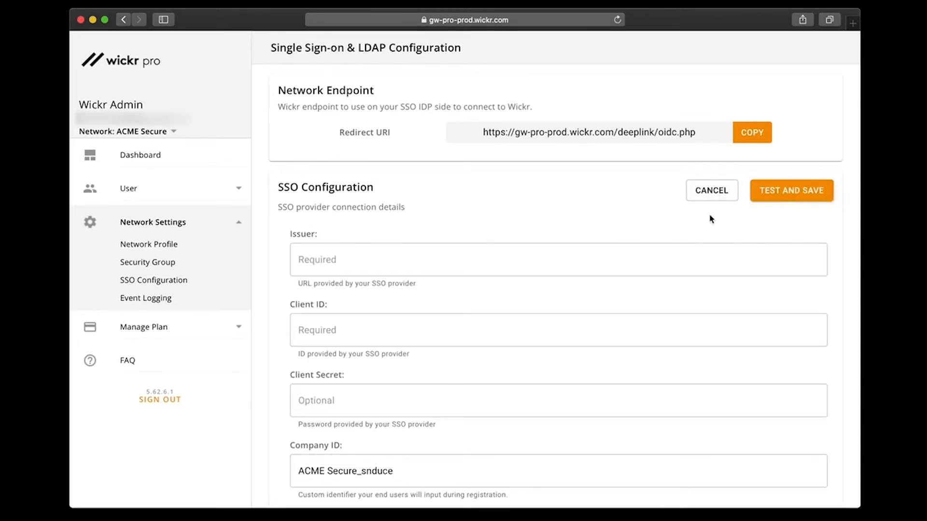
left_click(711, 190)
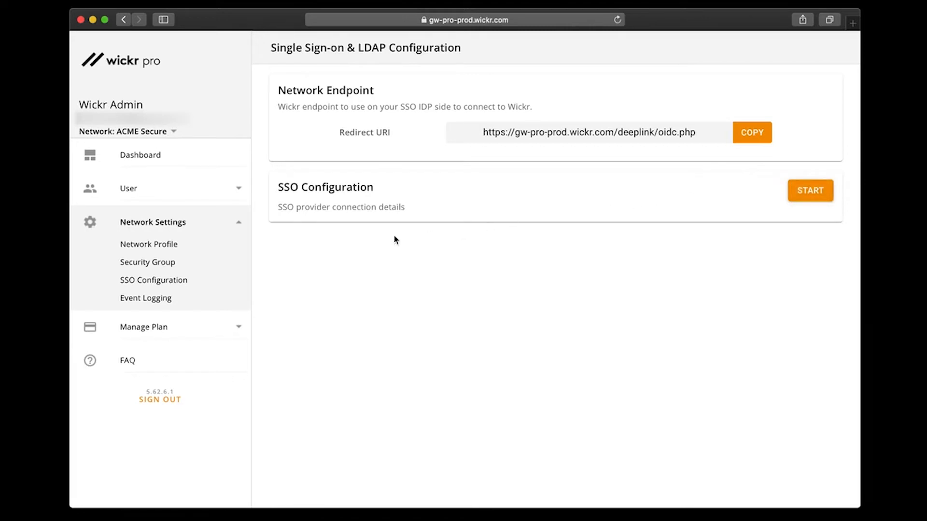
mouse_move(183, 267)
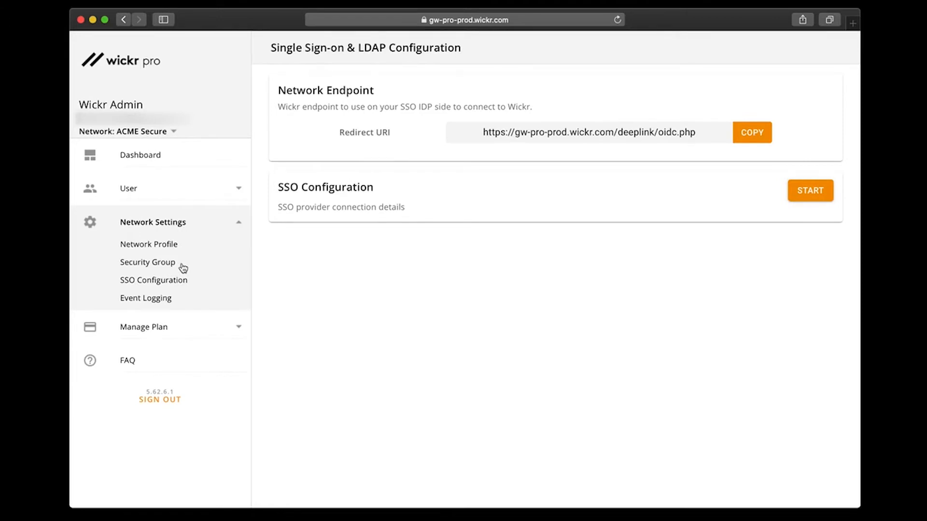
- Open the Security Groups list and view the Default group's details
left_click(148, 261)
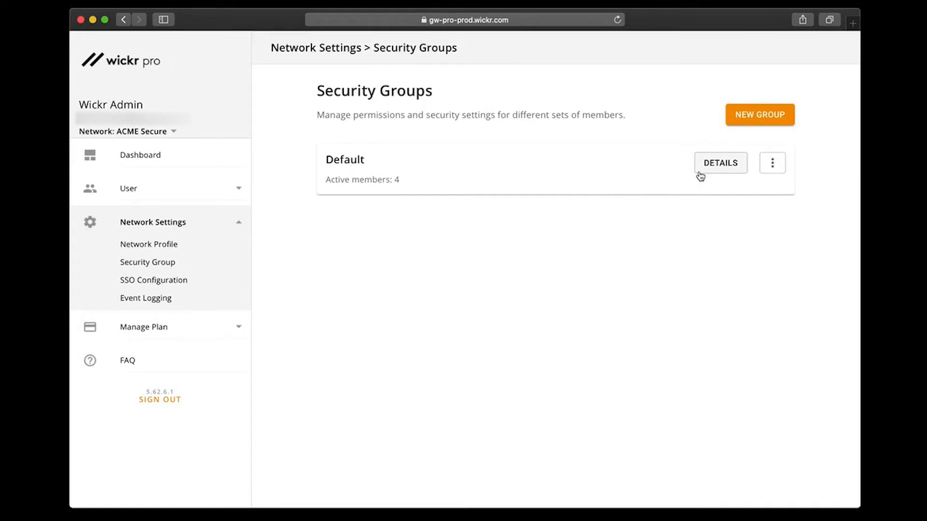
left_click(720, 162)
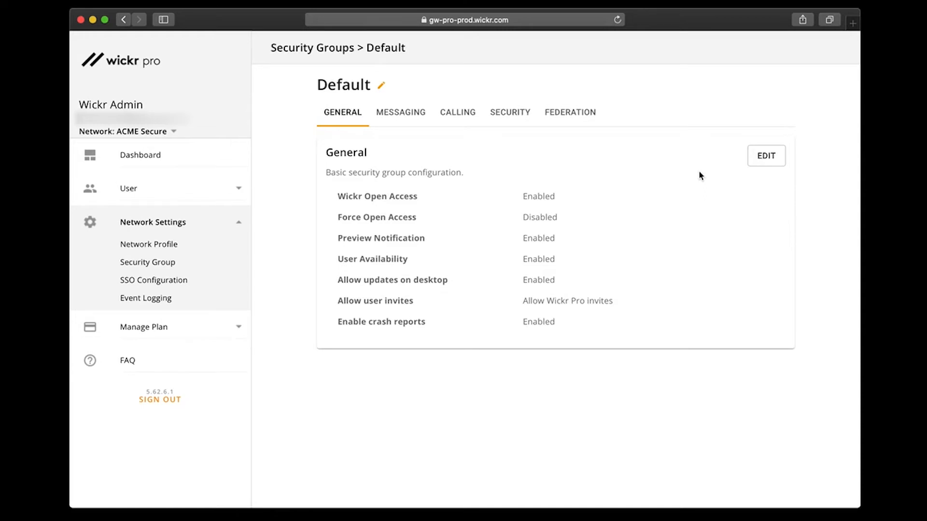
mouse_move(740, 170)
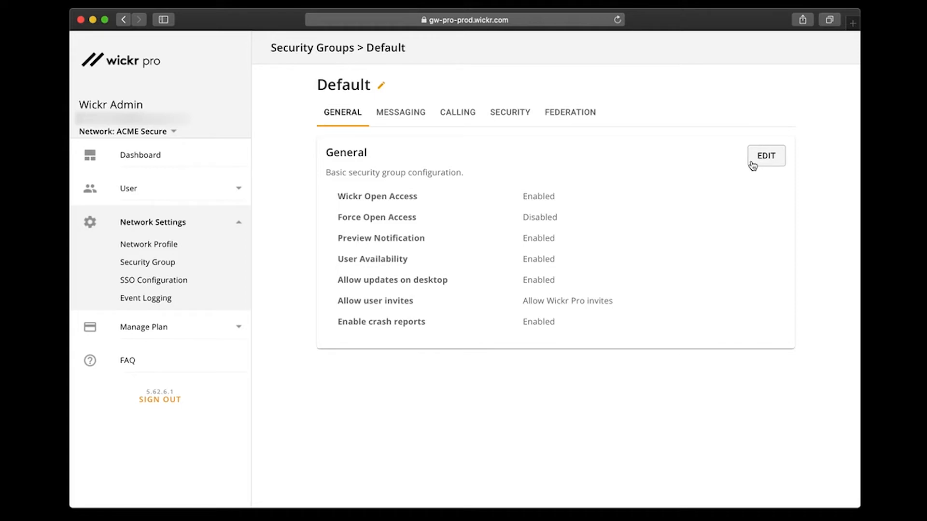
- Edit Default's General tab, toggle Wickr Open Access and User Availability off and on, then save
left_click(764, 155)
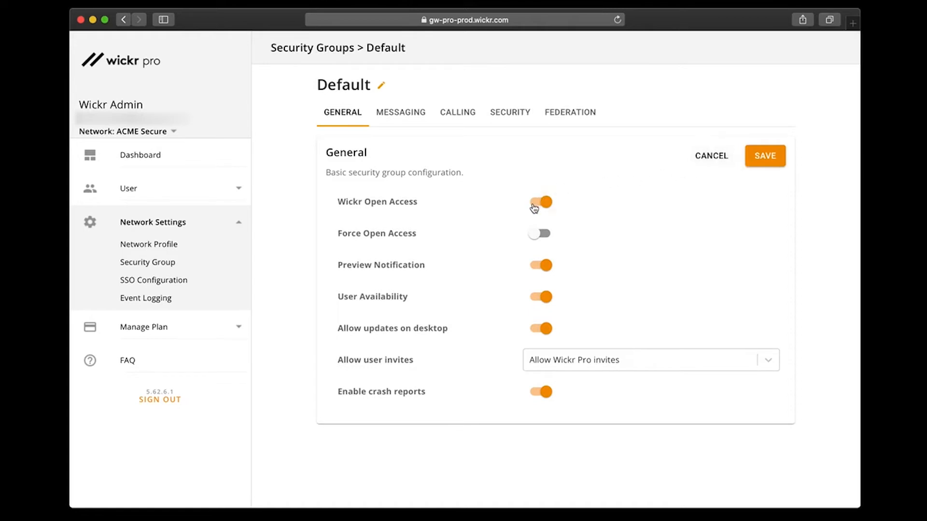
left_click(539, 202)
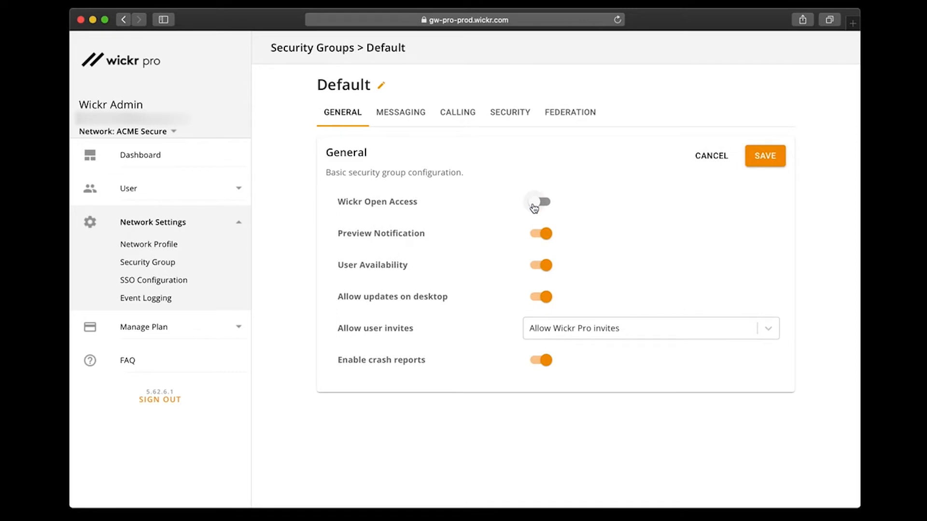
left_click(538, 202)
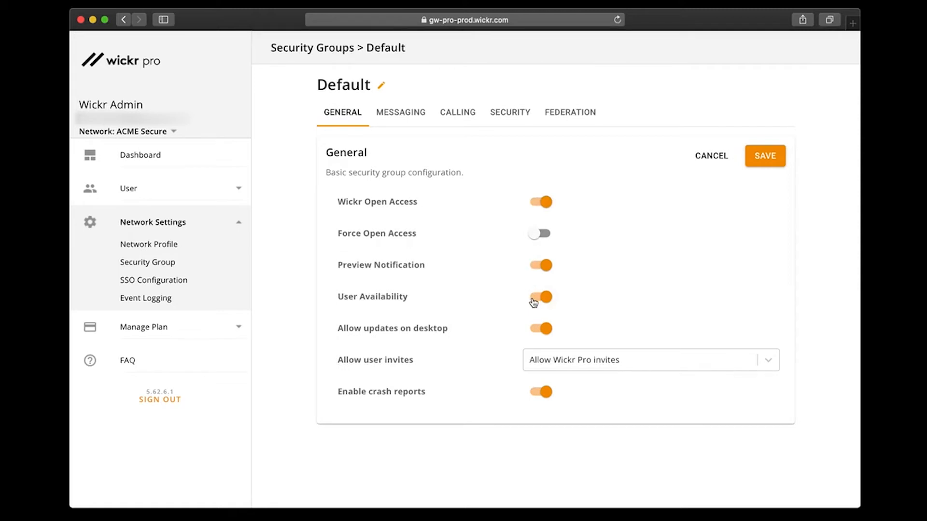
left_click(538, 297)
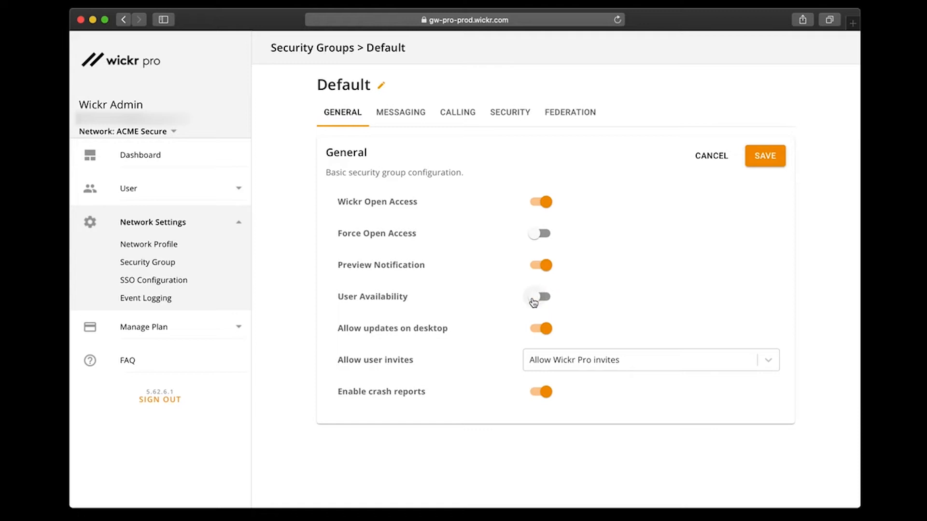
left_click(539, 296)
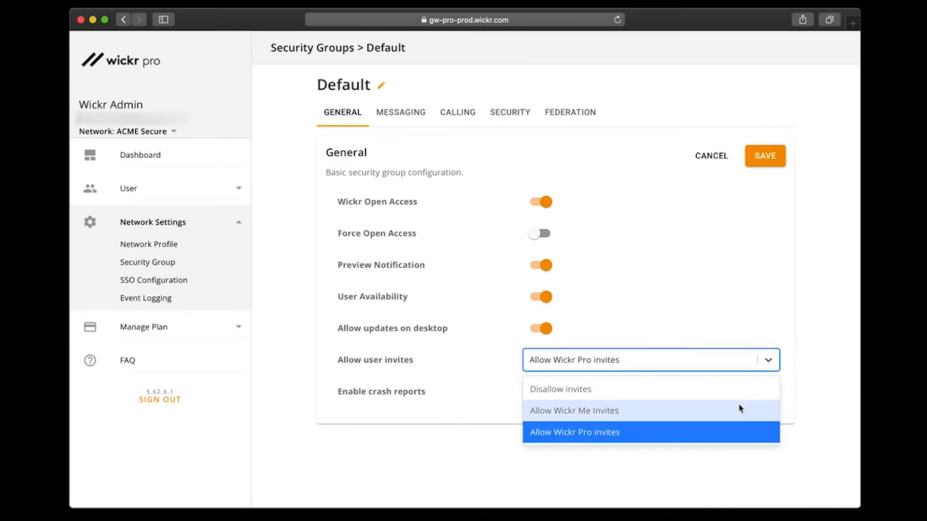
mouse_move(741, 436)
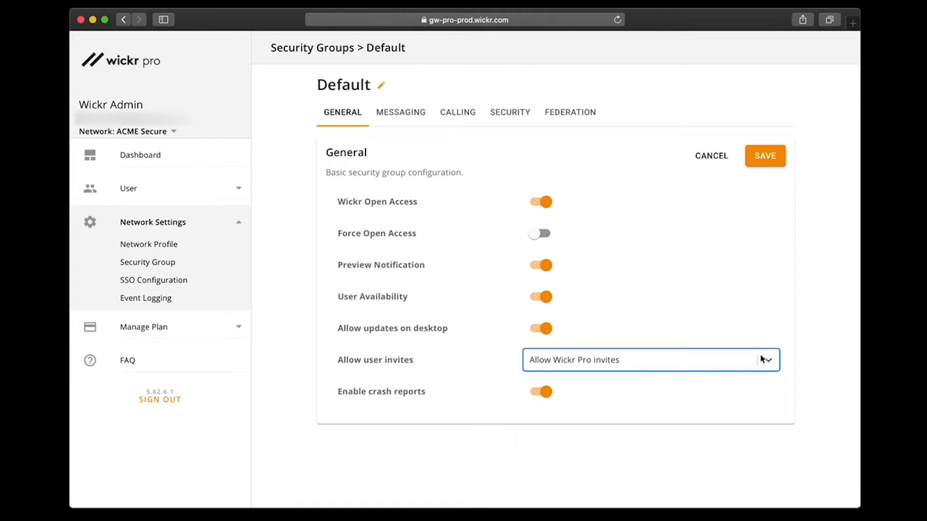
left_click(764, 155)
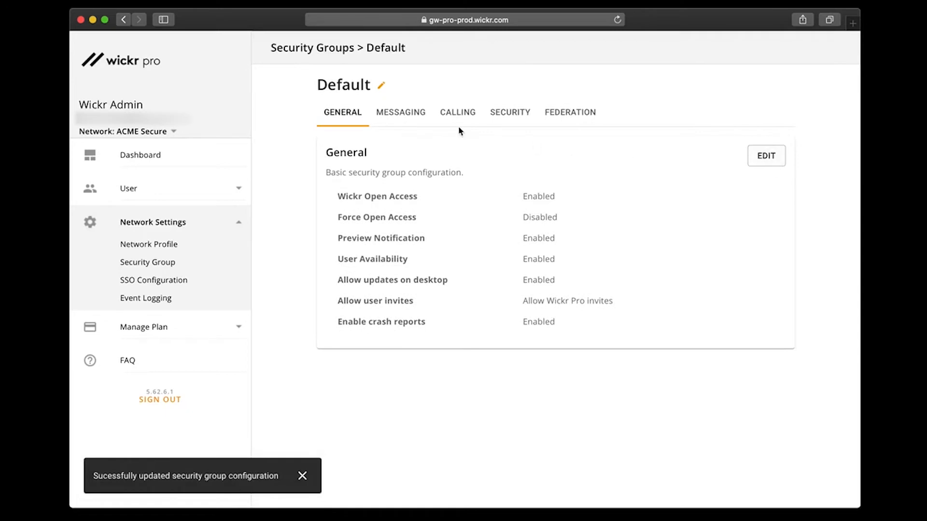
- Edit Default's messaging, toggling location sharing and attachments off and on; set expiration to 30 Days
left_click(400, 113)
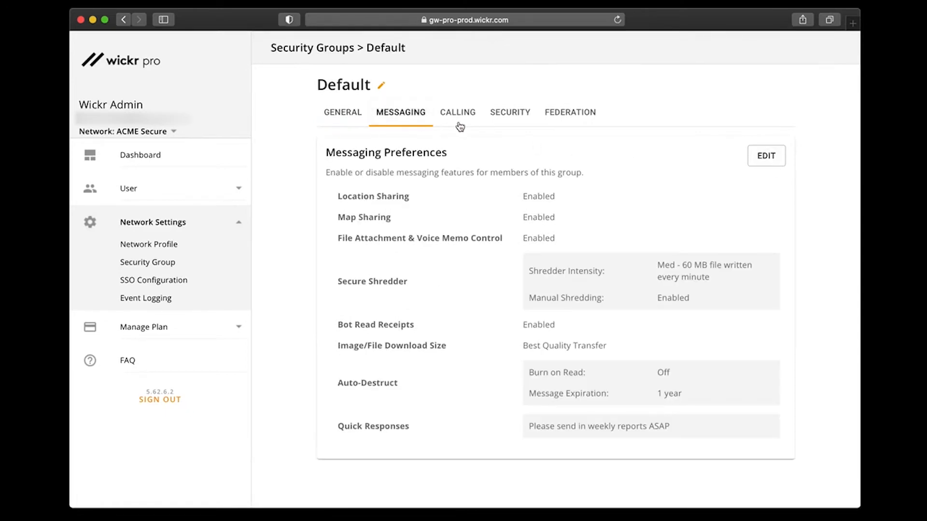
left_click(765, 156)
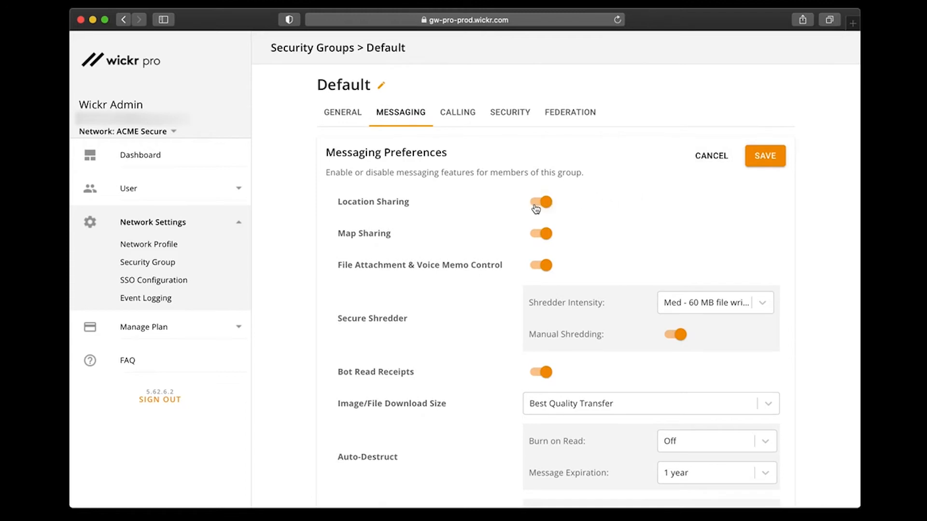
left_click(539, 202)
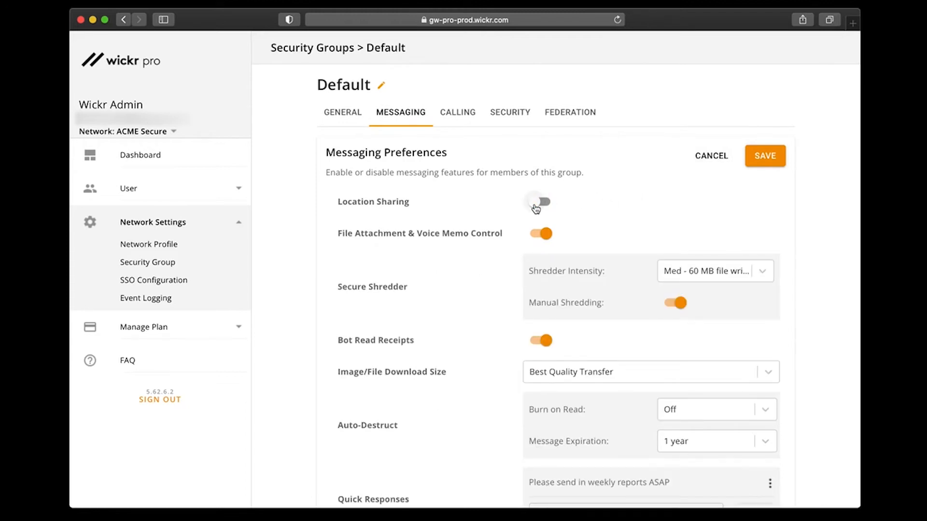
left_click(538, 202)
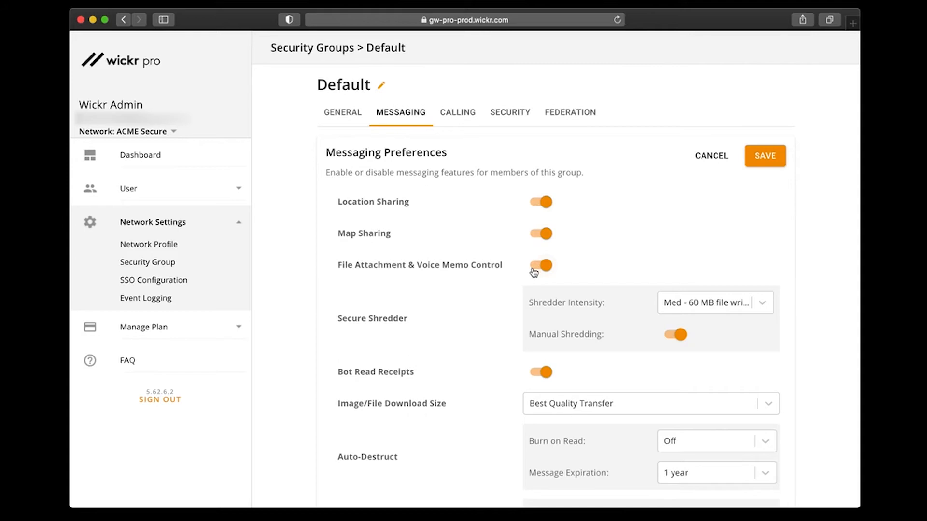
left_click(539, 267)
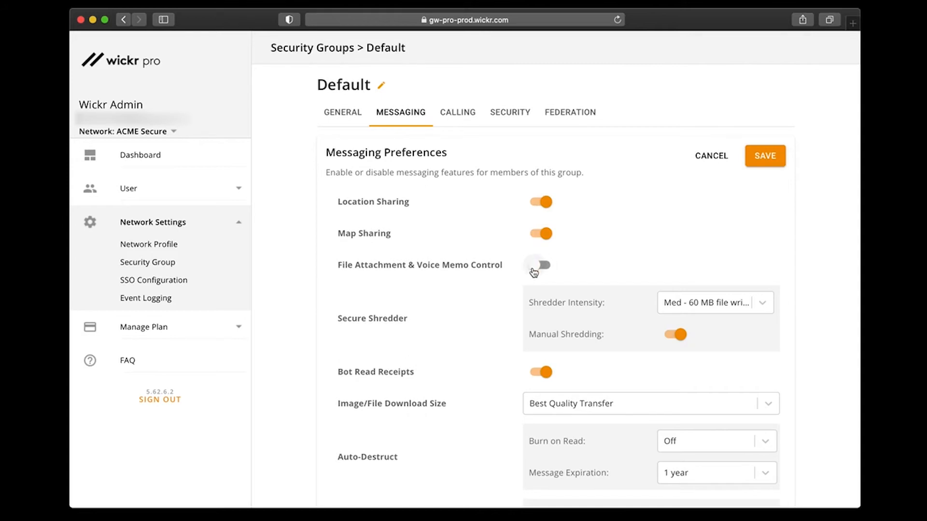
left_click(539, 265)
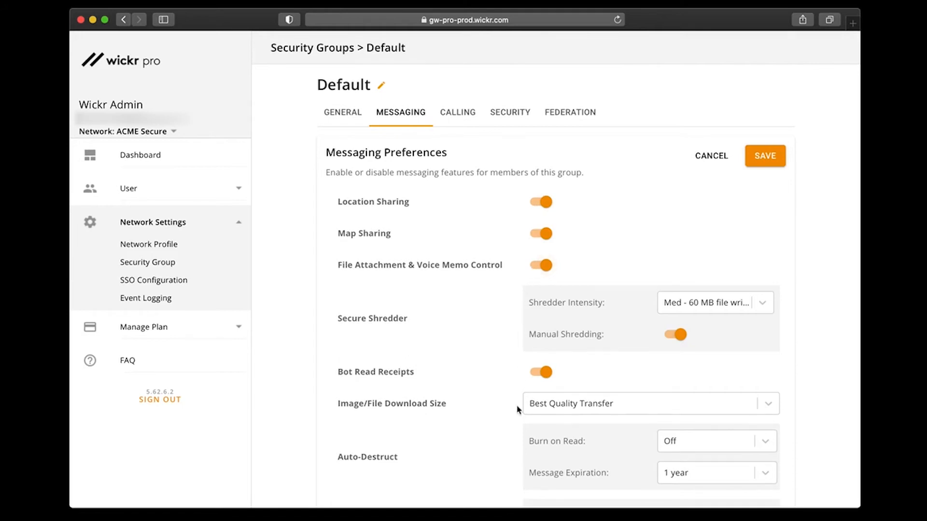
scroll("down", 3)
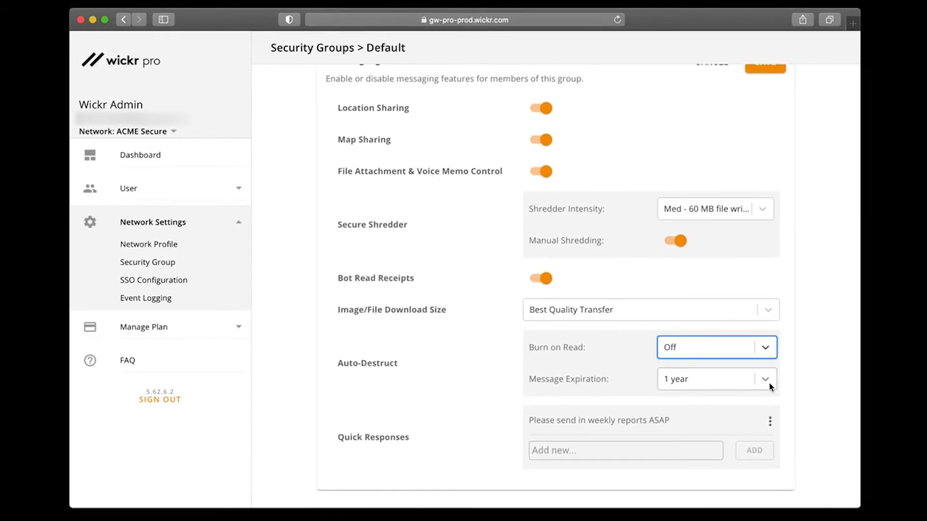
left_click(715, 379)
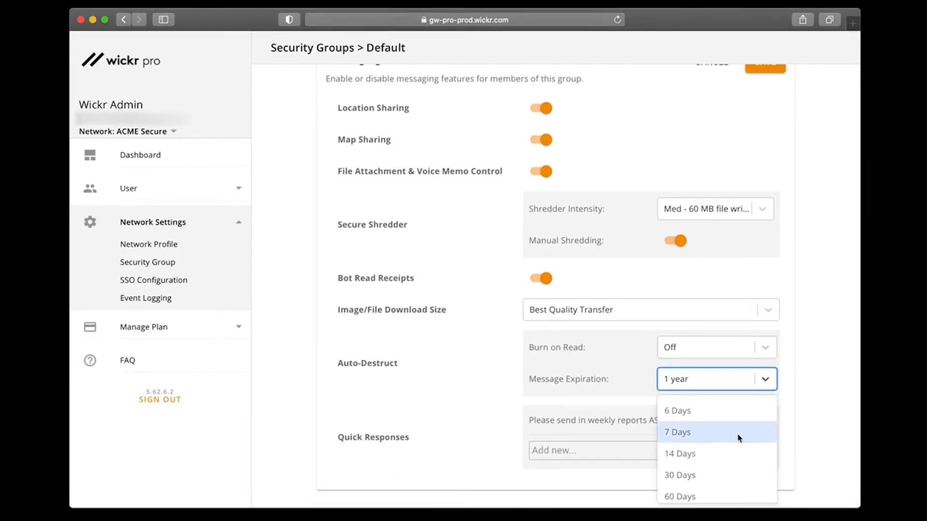
left_click(679, 474)
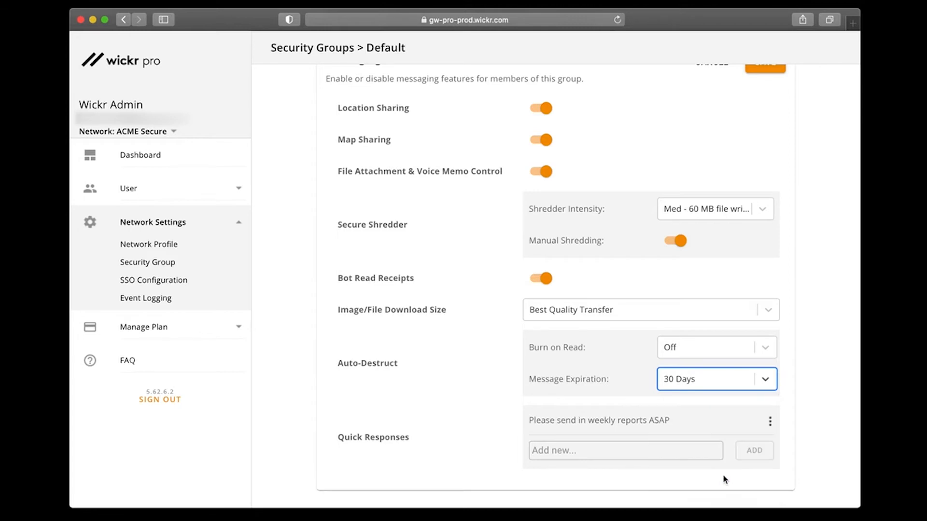
mouse_move(777, 403)
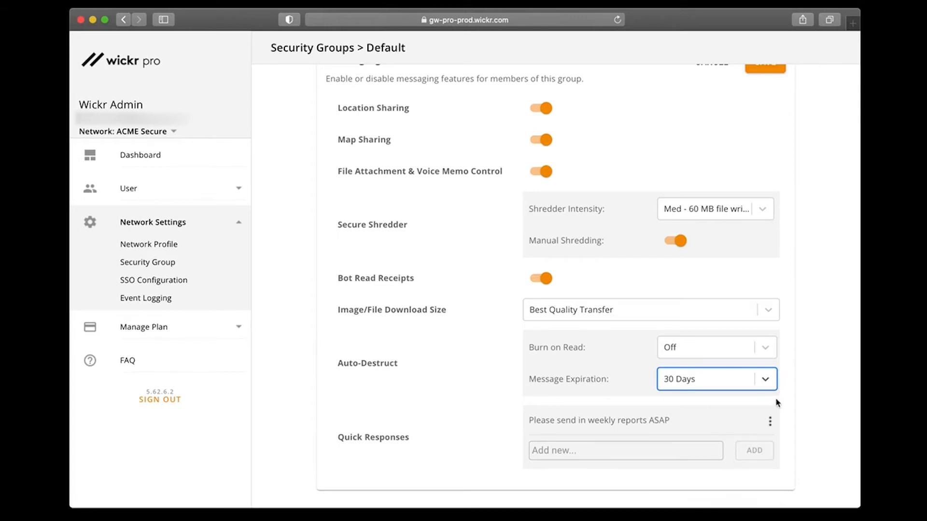
- Add the quick response 'Lunch is in the break room' and save messaging preferences
left_click(625, 450)
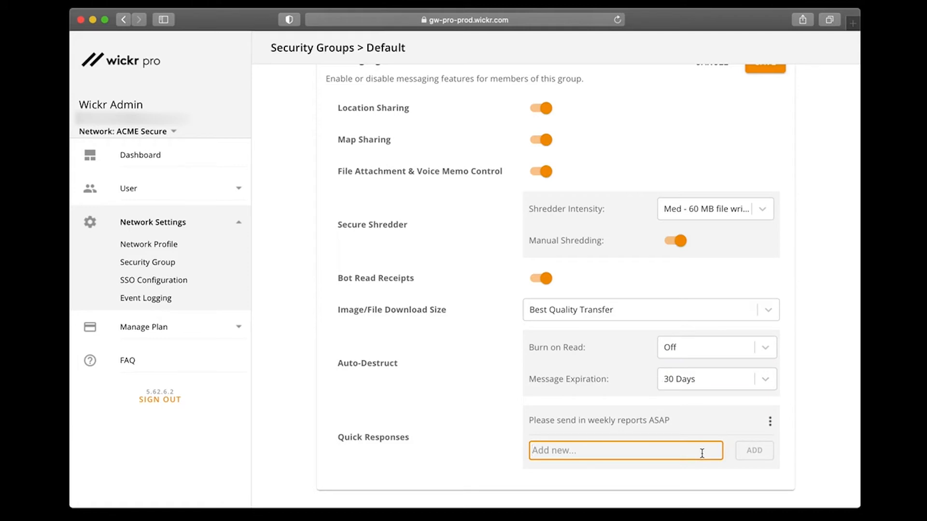
type("Lunch is in th")
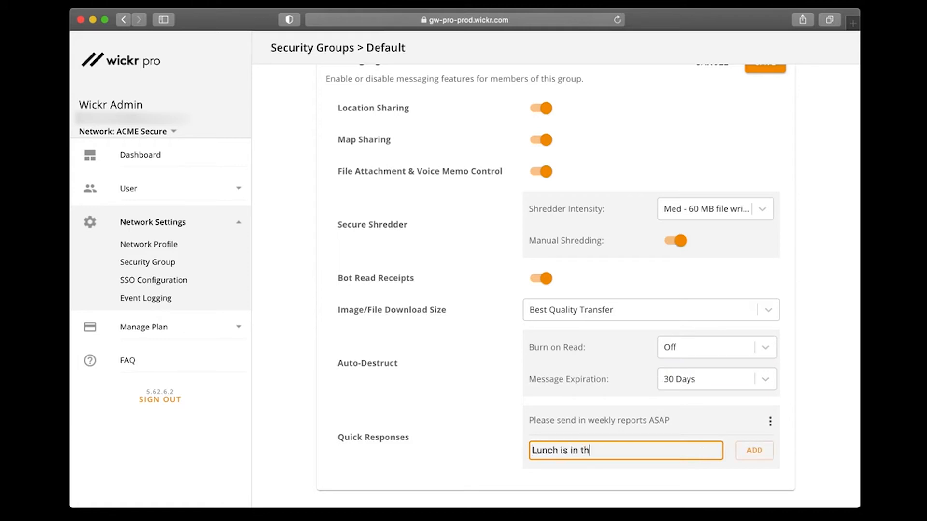
type("e break room")
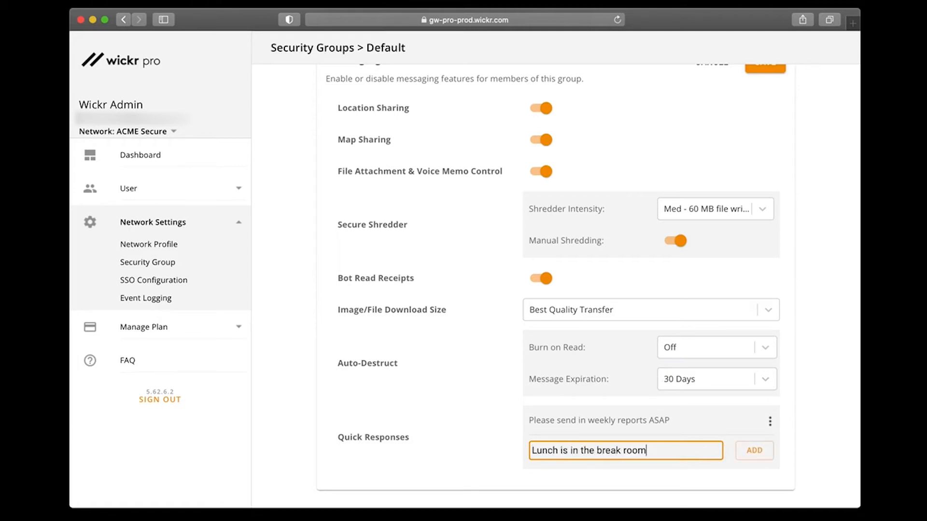
mouse_move(737, 463)
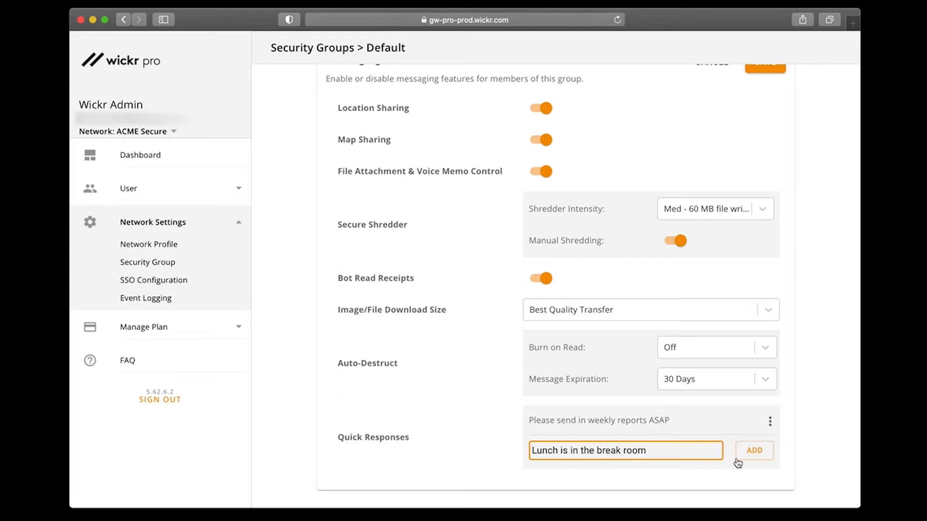
left_click(753, 450)
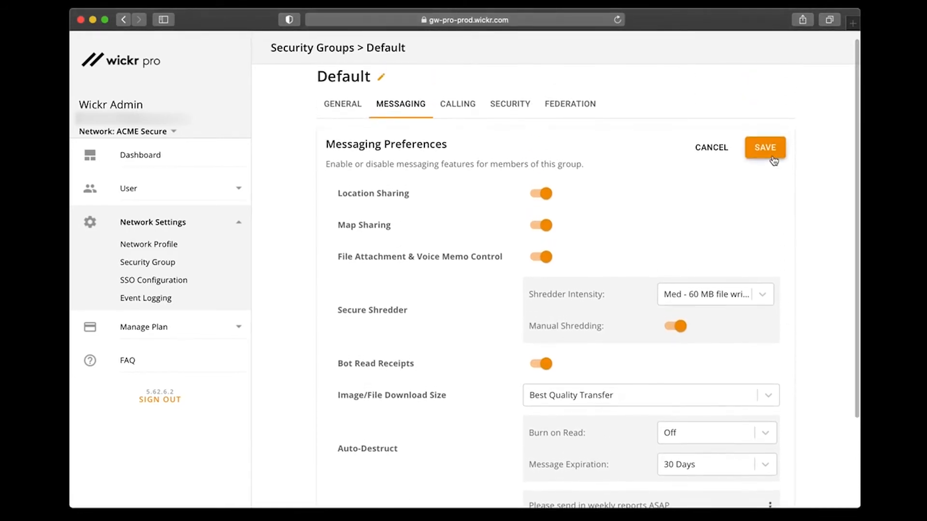
left_click(764, 148)
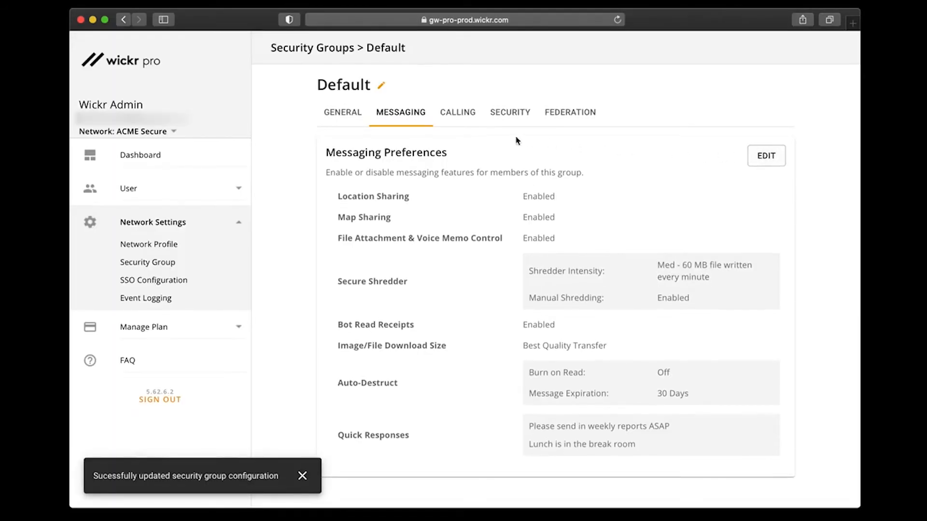
- Resave the Default group's Calling settings unchanged
left_click(457, 113)
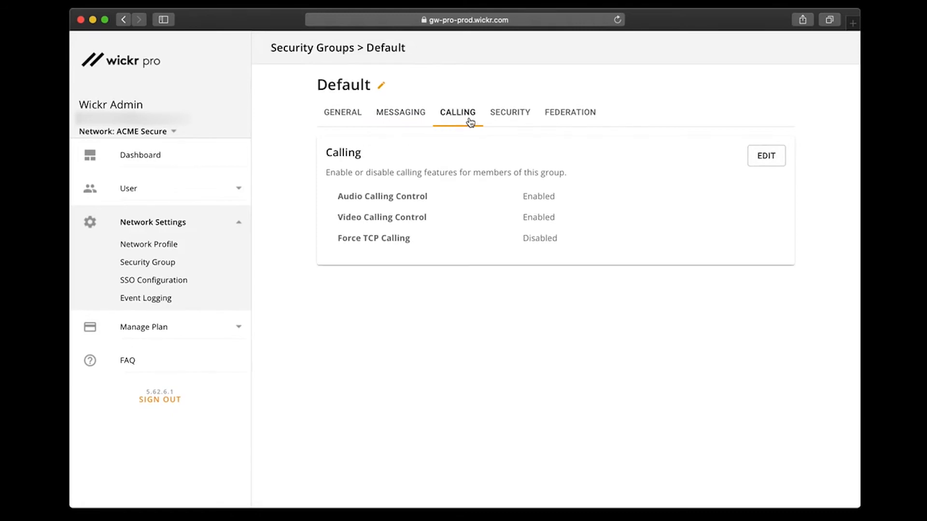
left_click(766, 155)
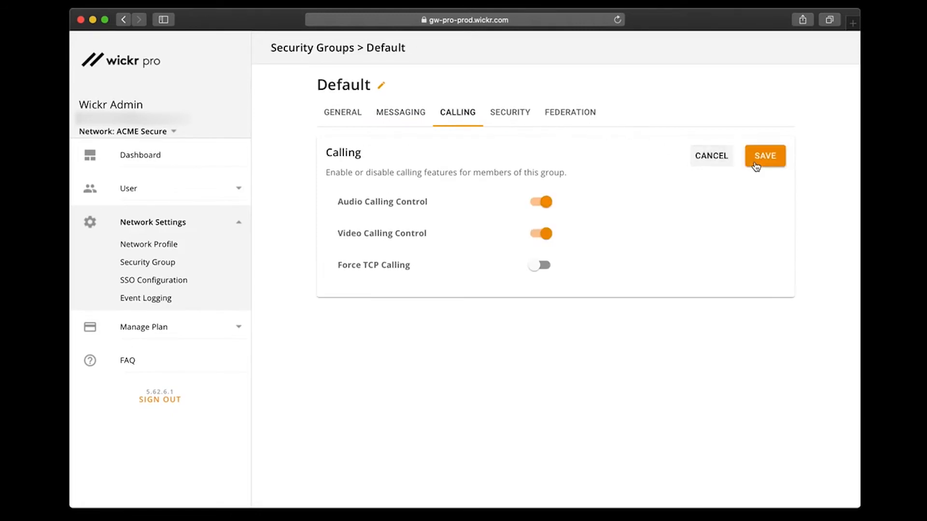
left_click(763, 156)
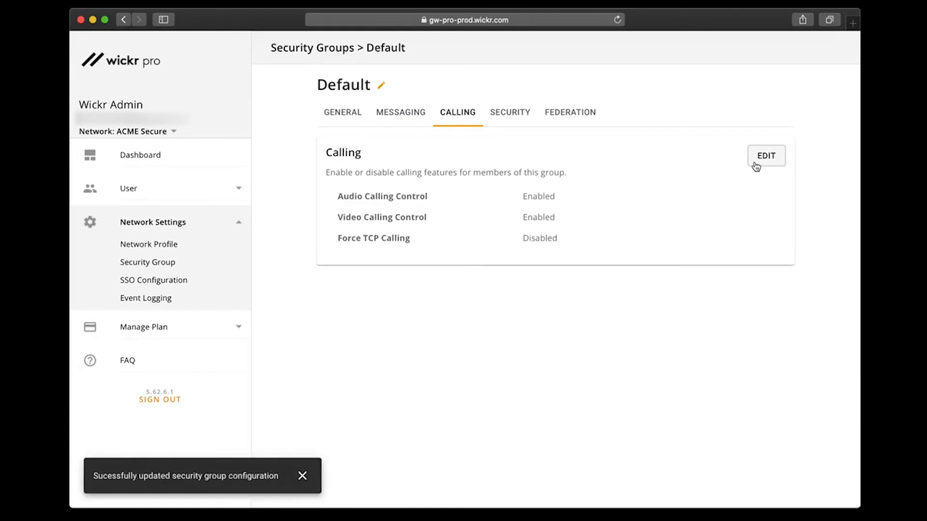
- Edit Default's Security tab, toggle Require 2 Factor Authentication on then off, and save
left_click(510, 112)
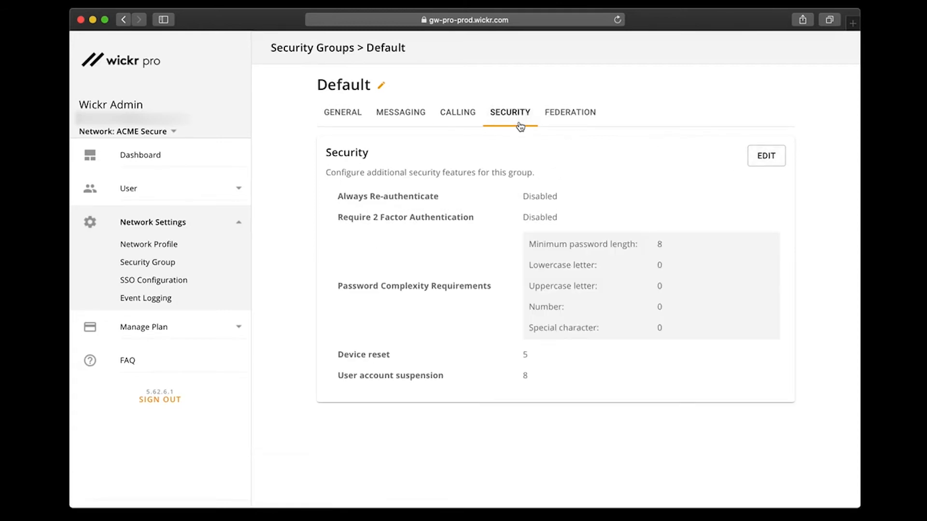
left_click(766, 156)
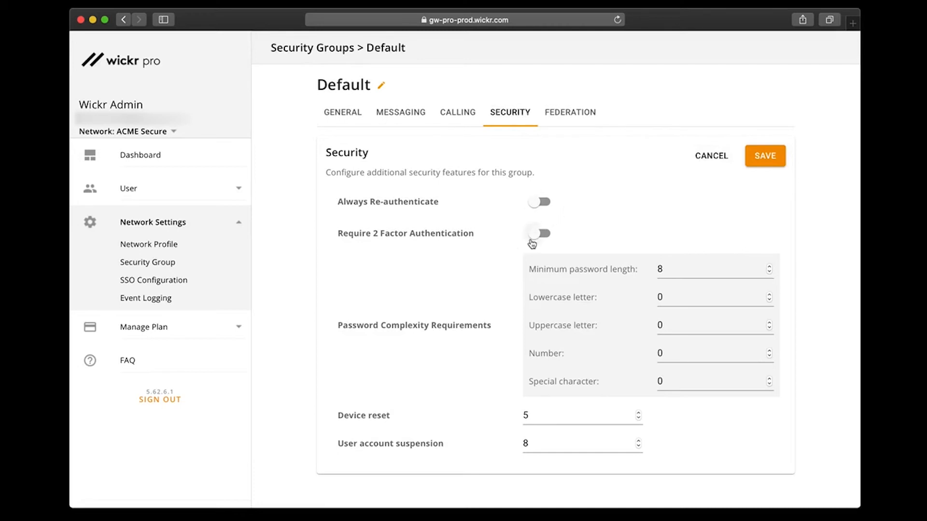
left_click(539, 233)
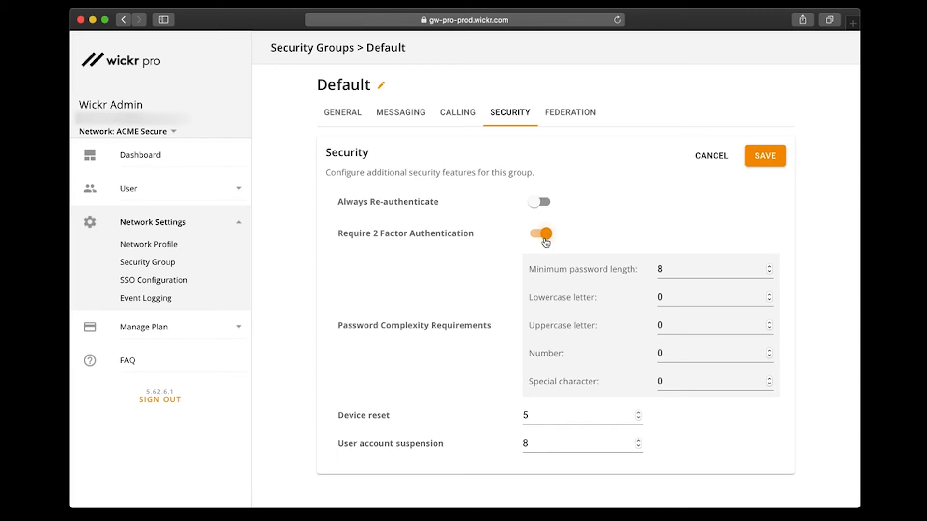
left_click(539, 233)
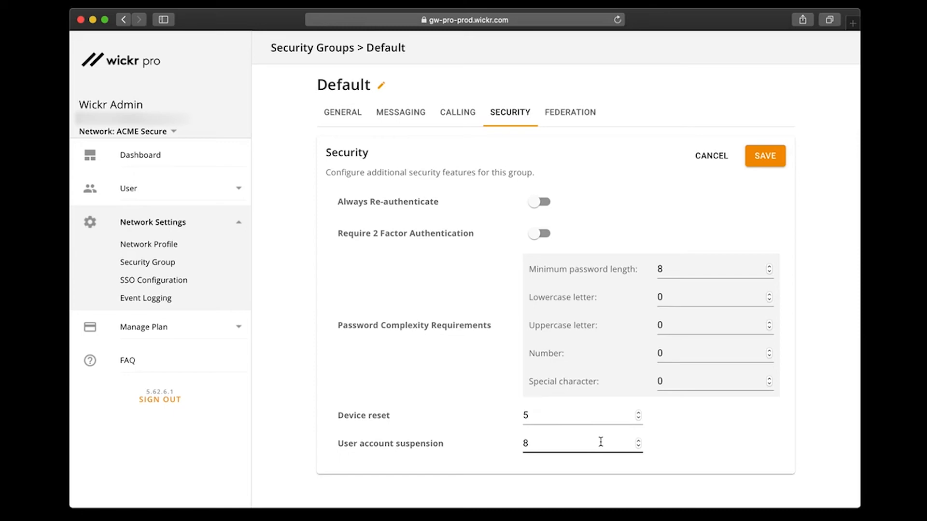
mouse_move(695, 268)
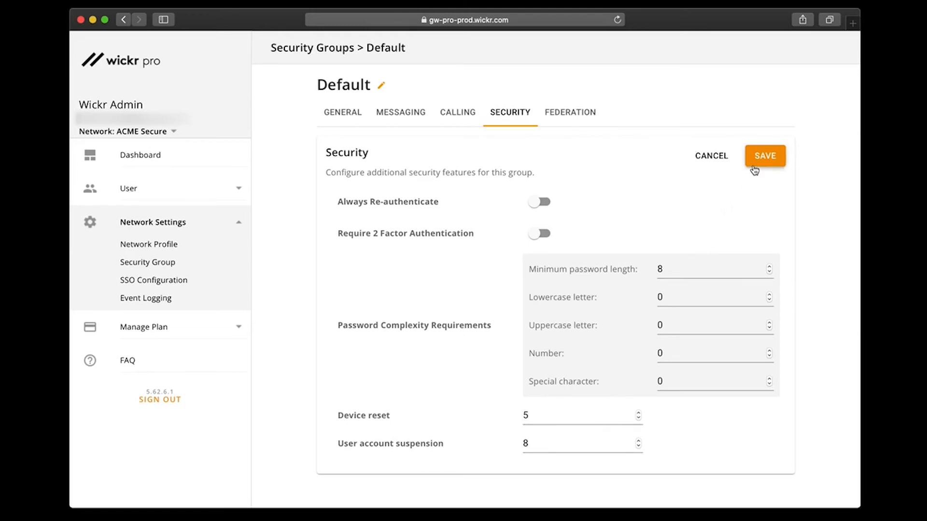
left_click(763, 155)
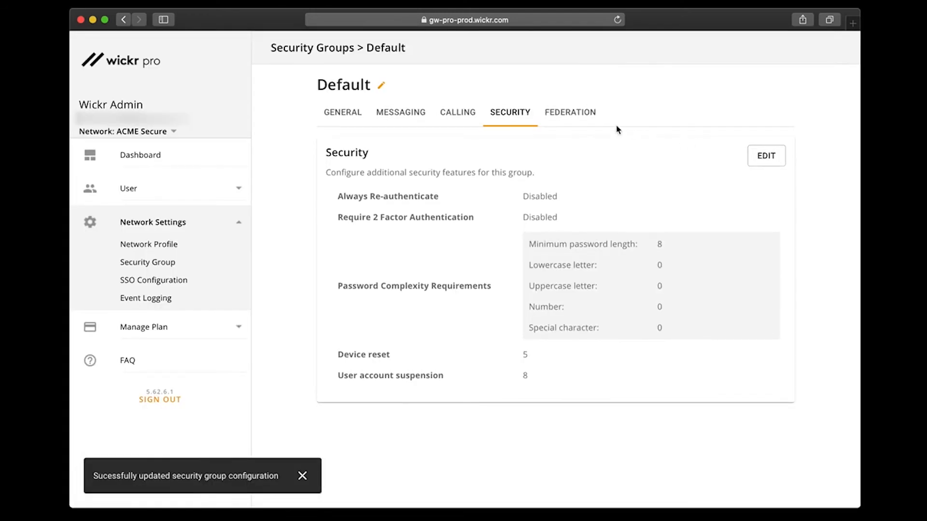
- Keep Local Federation on Enable federation for Default and return to the Security Groups list
left_click(569, 113)
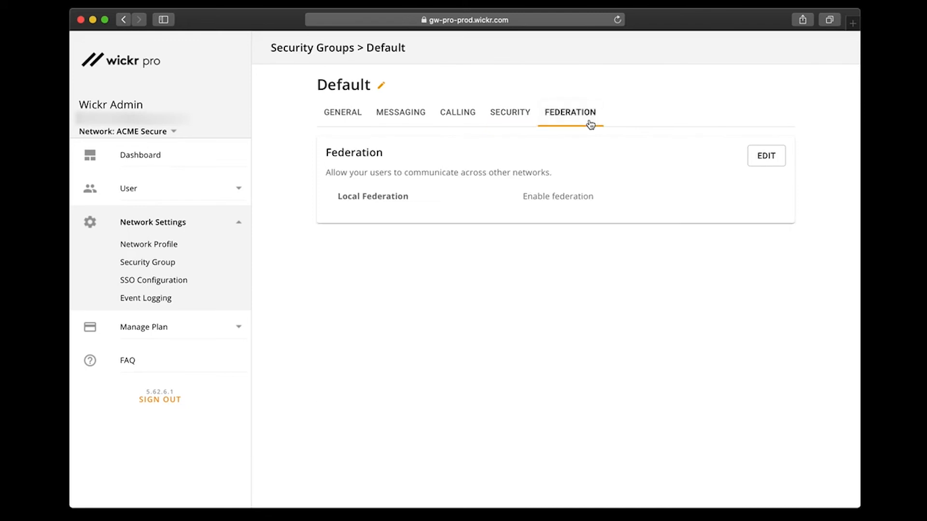
mouse_move(751, 165)
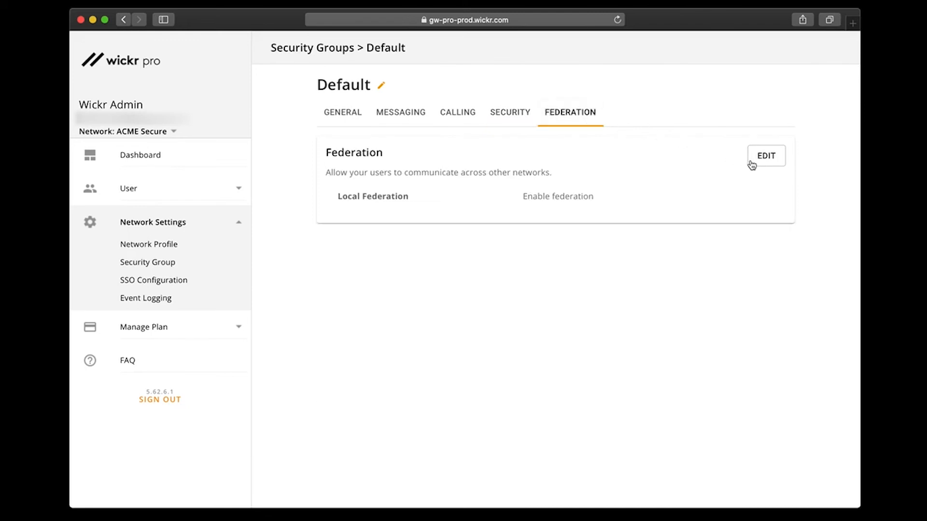
left_click(765, 156)
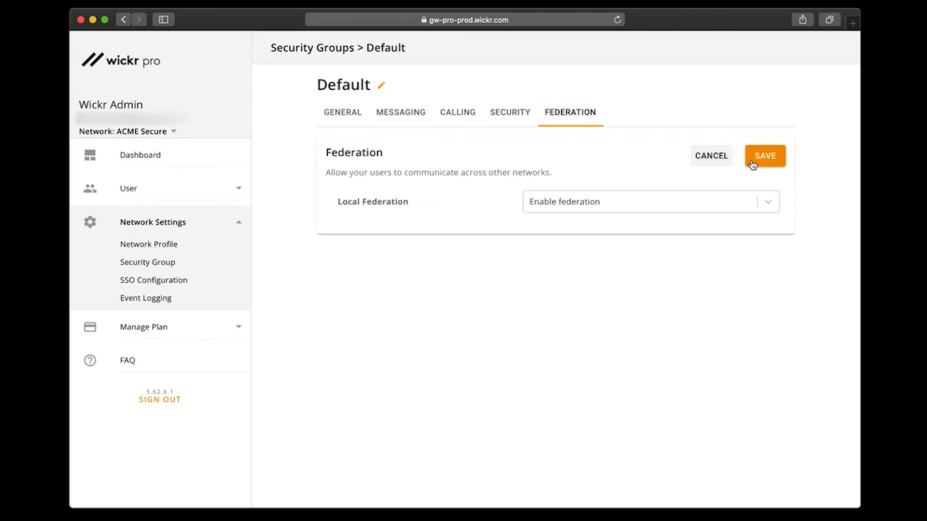
left_click(650, 201)
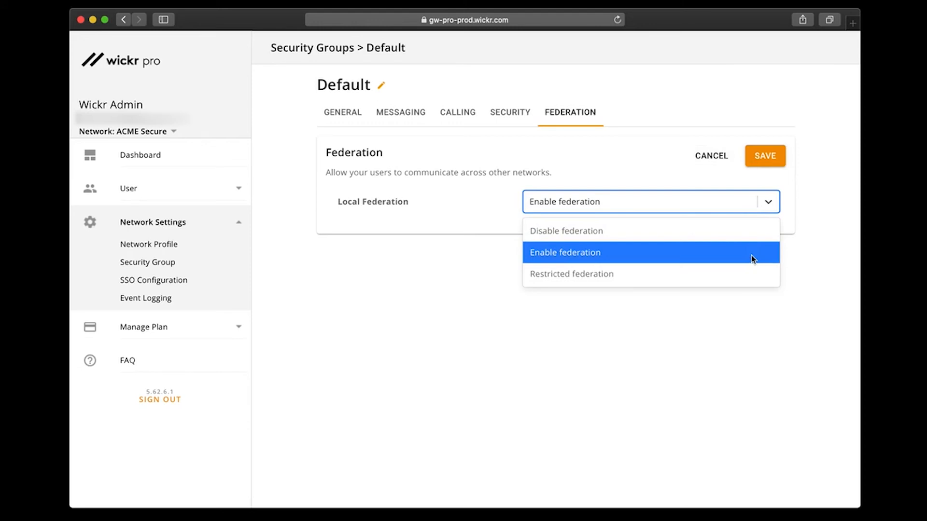
left_click(564, 253)
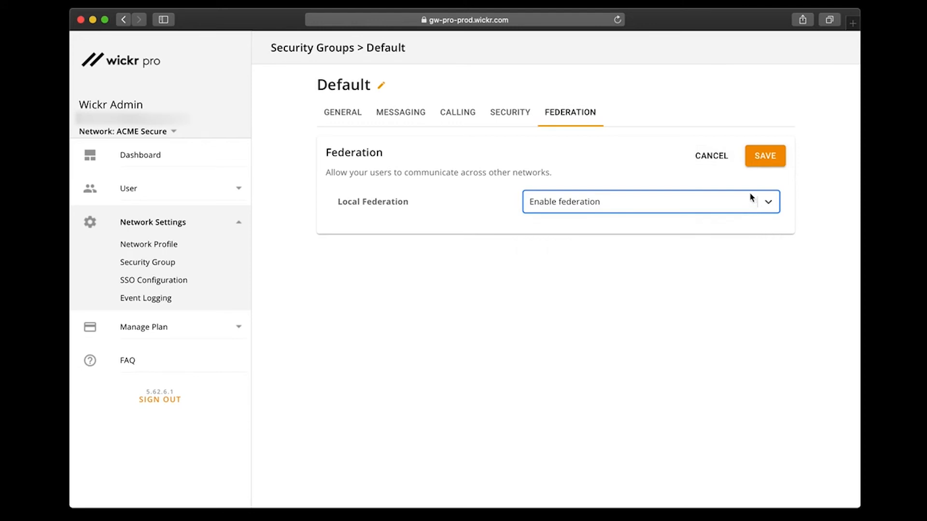
left_click(763, 155)
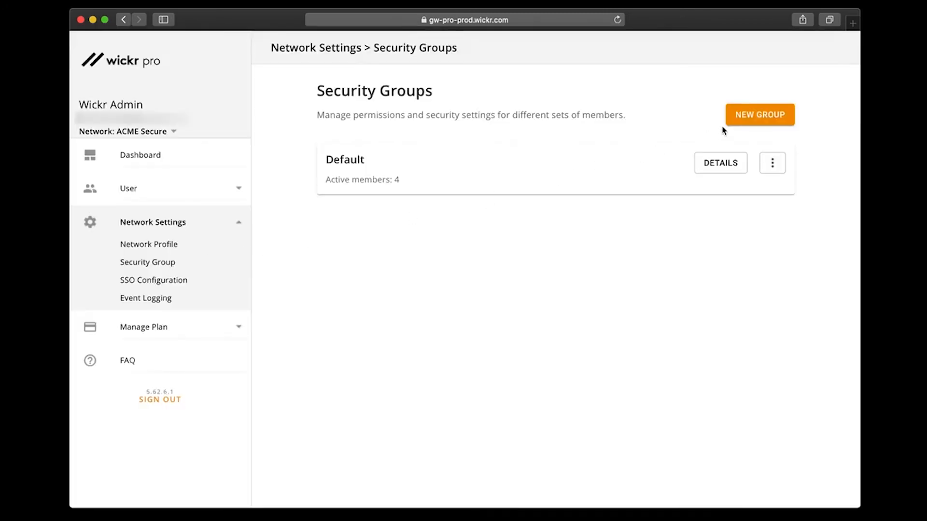
- Create Custom Security Group 1 and go to the Team Directory
left_click(759, 114)
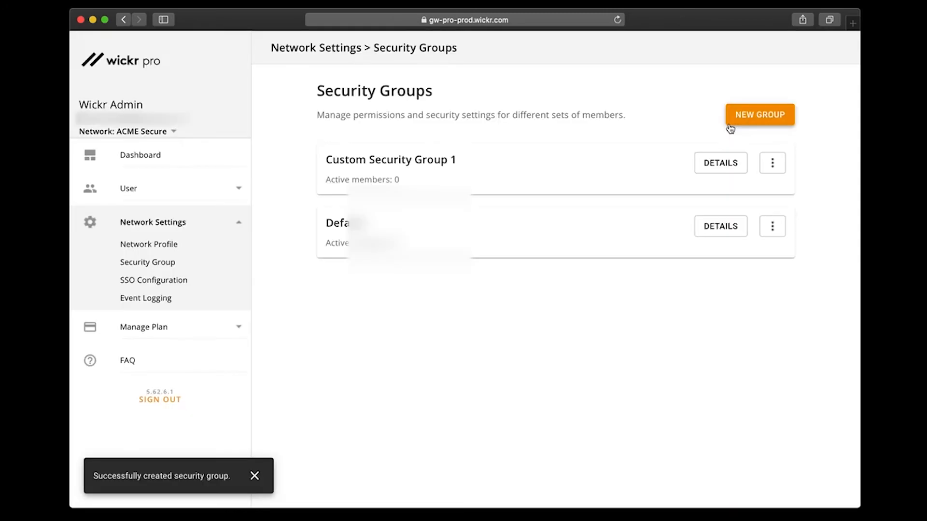
left_click(127, 188)
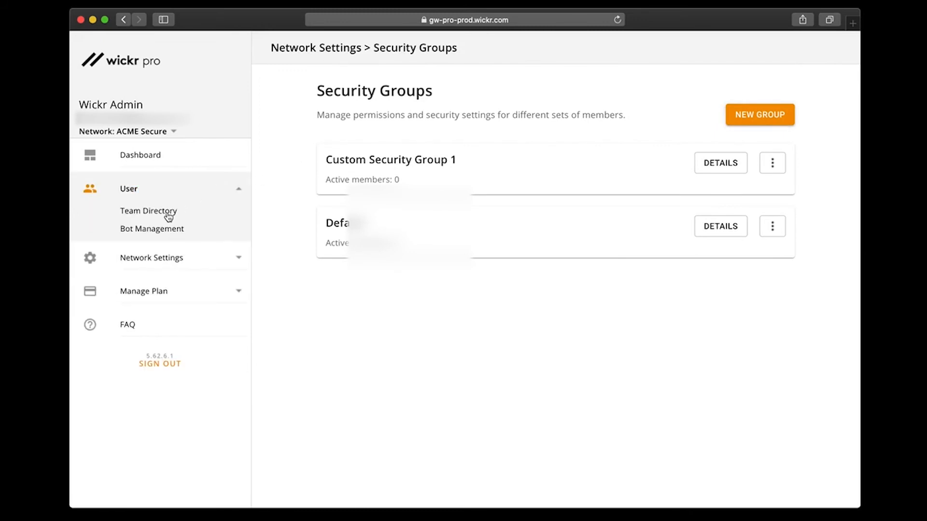
left_click(148, 211)
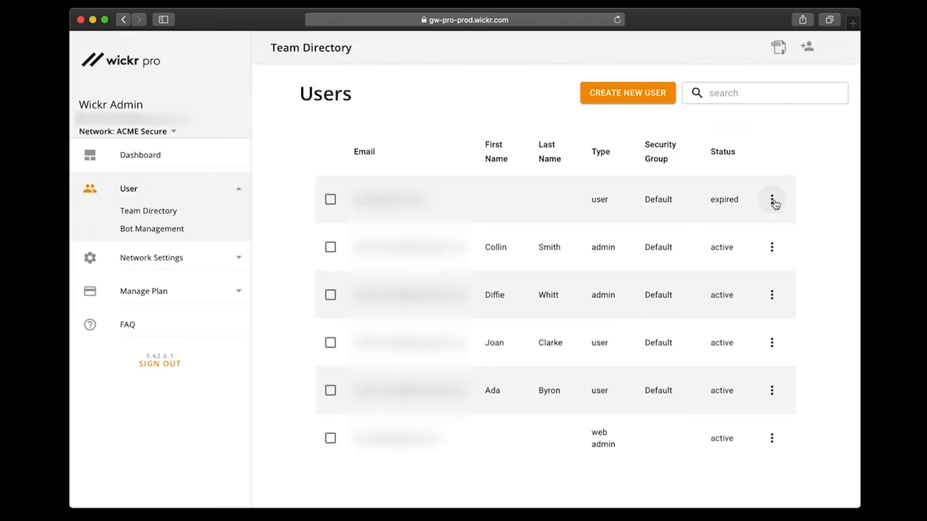
left_click(772, 199)
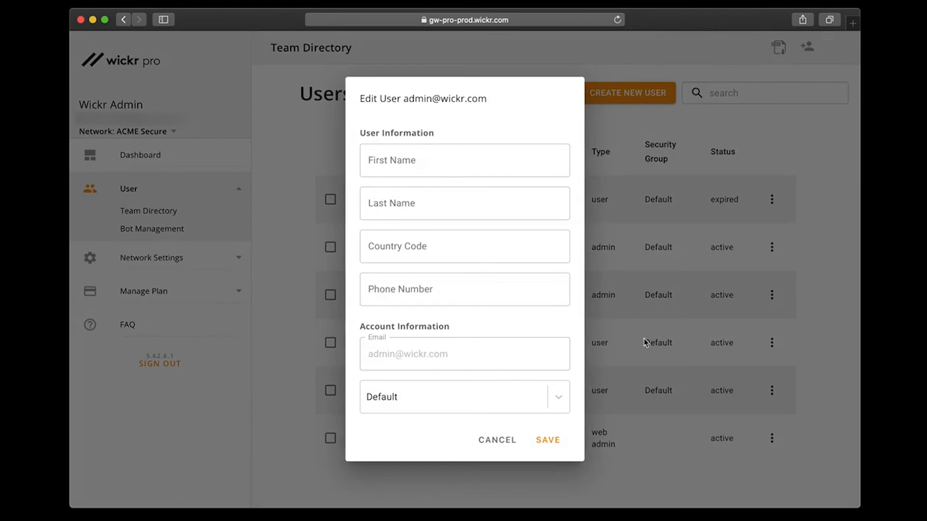
left_click(463, 397)
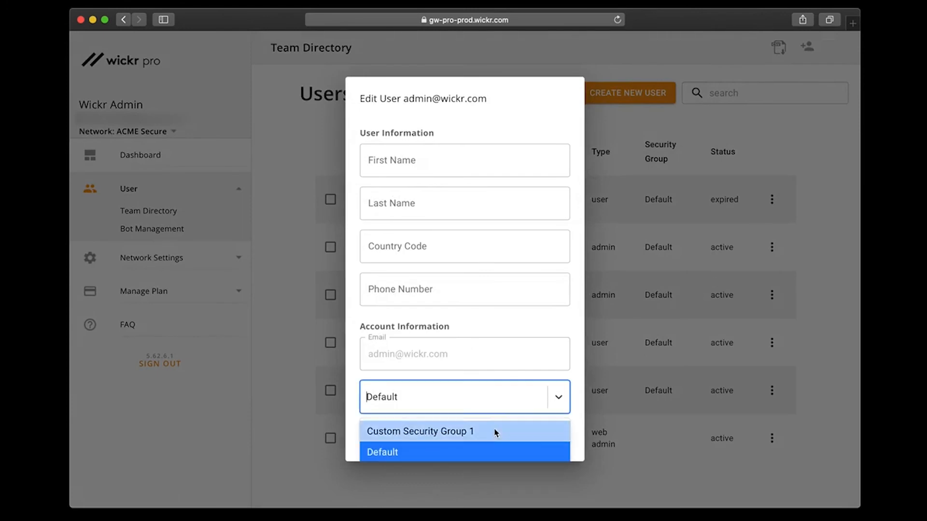
left_click(421, 431)
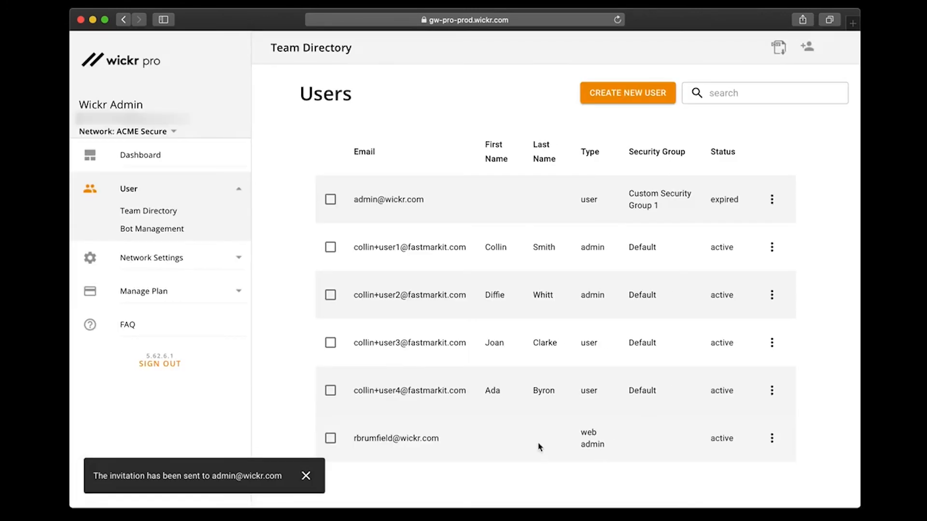
left_click(306, 476)
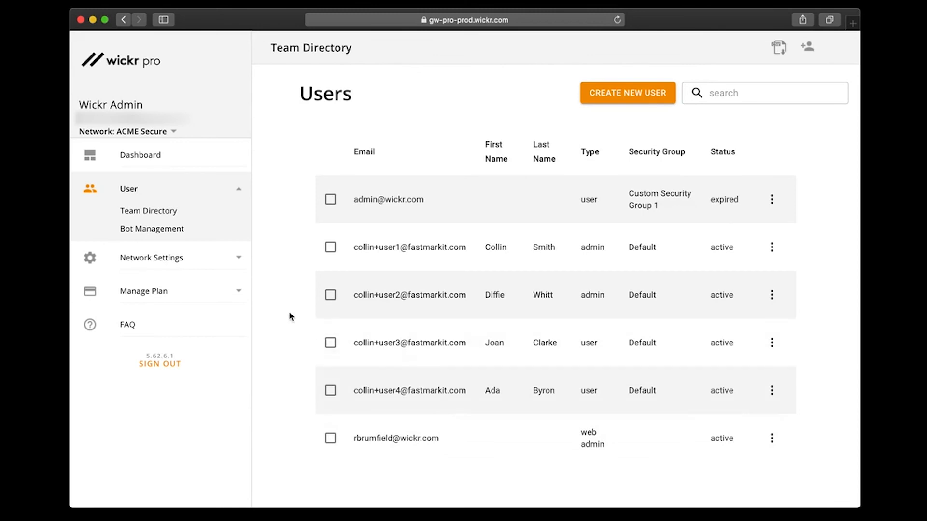
left_click(152, 257)
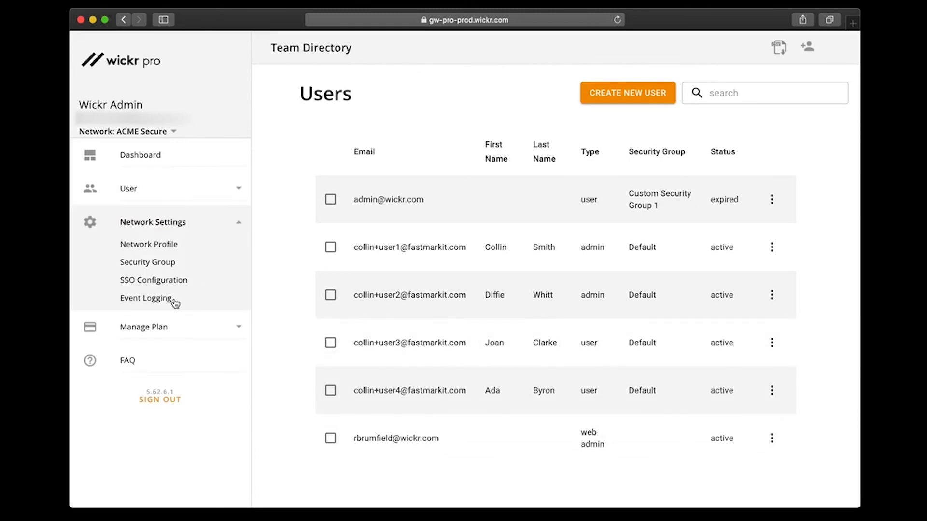
- View the Event Logging page, then open Bot Management, which lists no bots
left_click(146, 297)
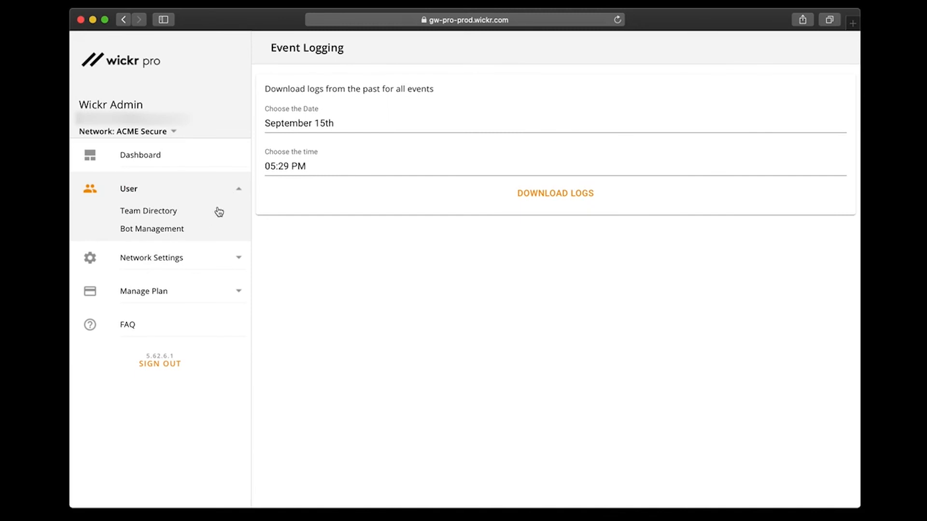
left_click(152, 229)
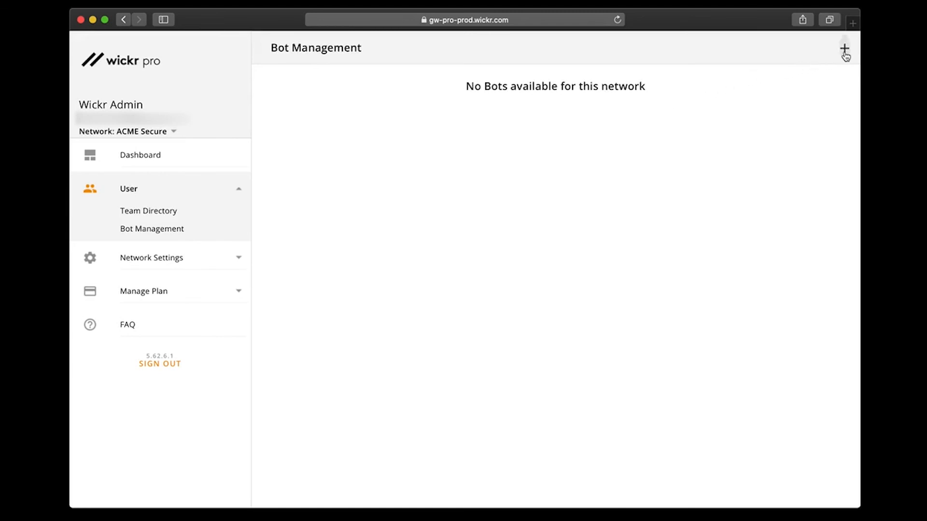
left_click(845, 48)
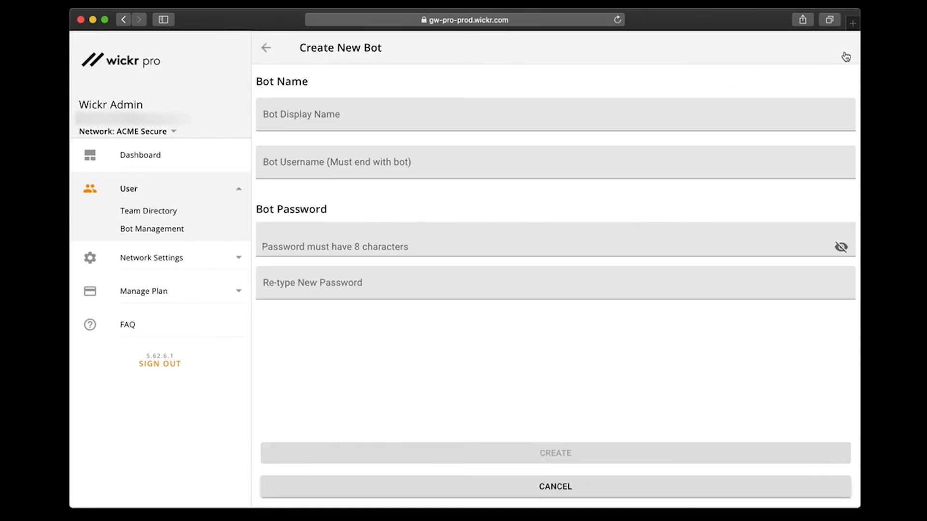
mouse_move(845, 55)
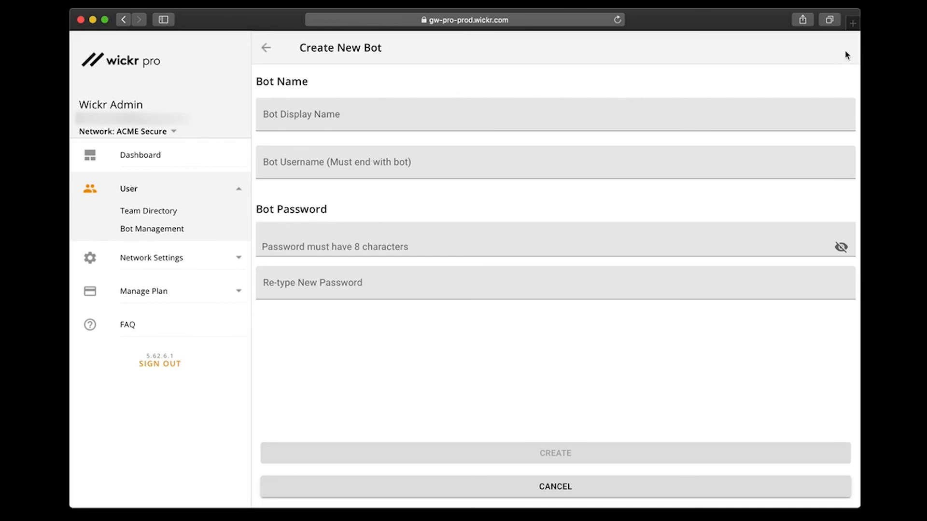
mouse_move(773, 55)
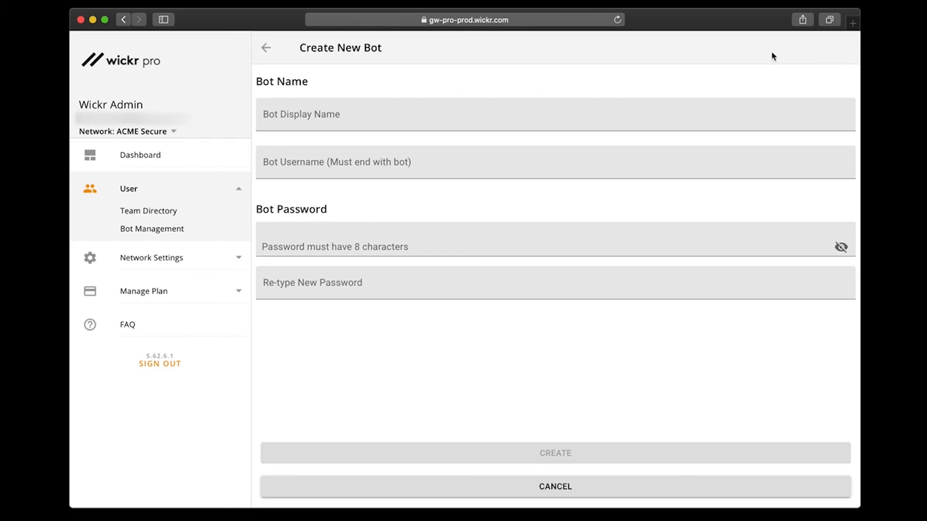
left_click(266, 47)
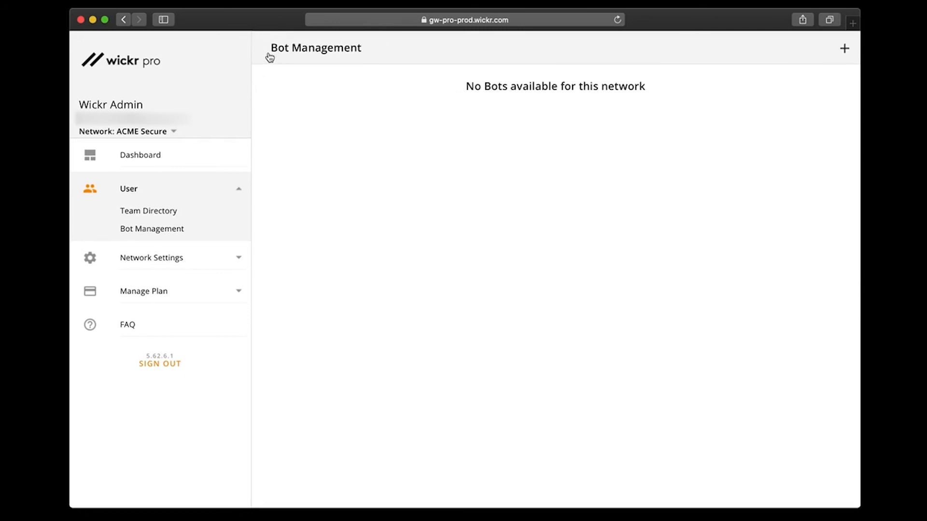
mouse_move(176, 135)
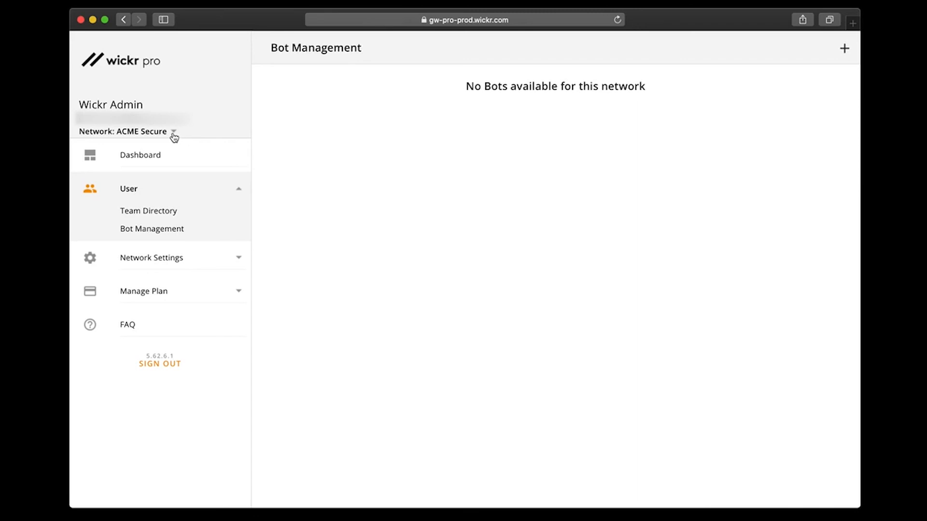
- From the ACME Secure network menu, choose Create Additional Network to open its blank form
left_click(174, 132)
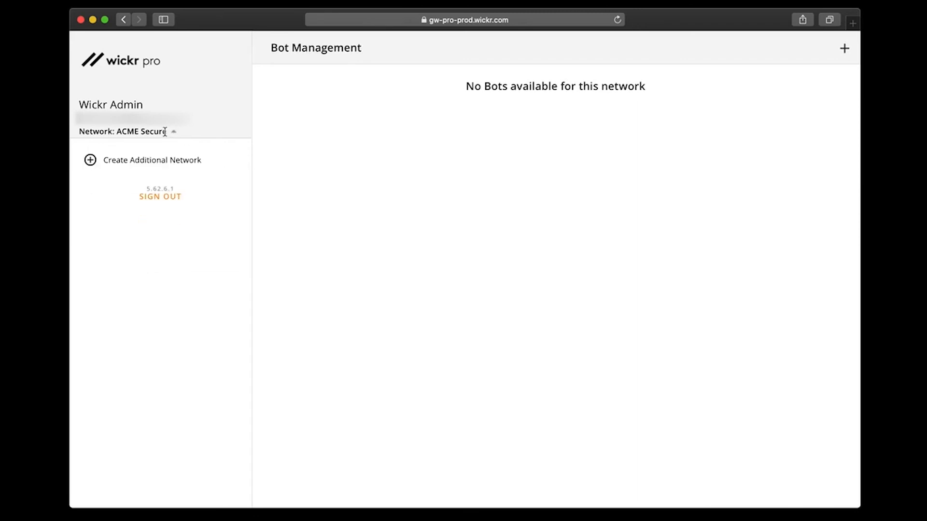
mouse_move(94, 162)
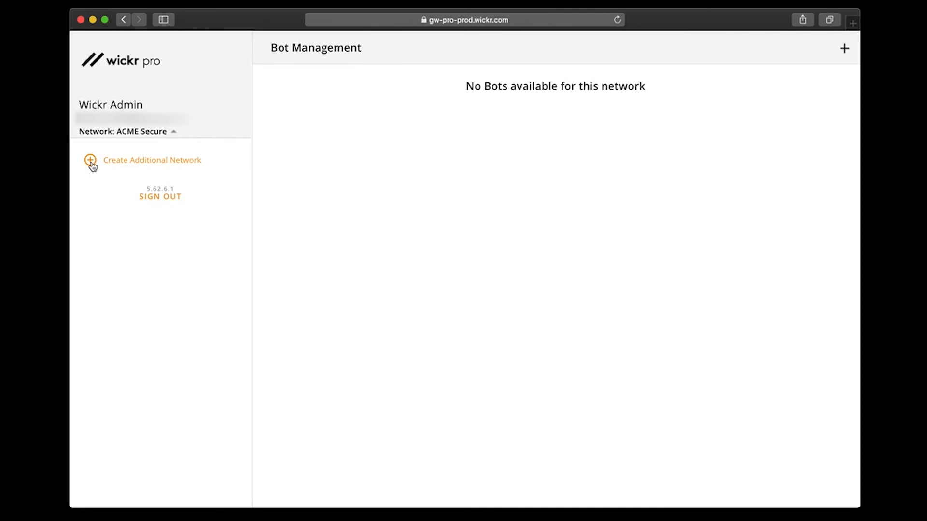
left_click(151, 160)
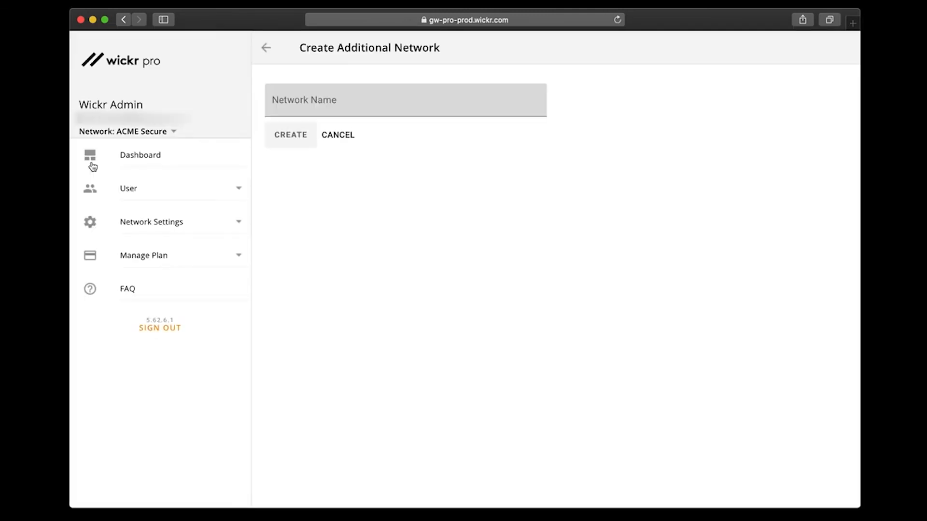